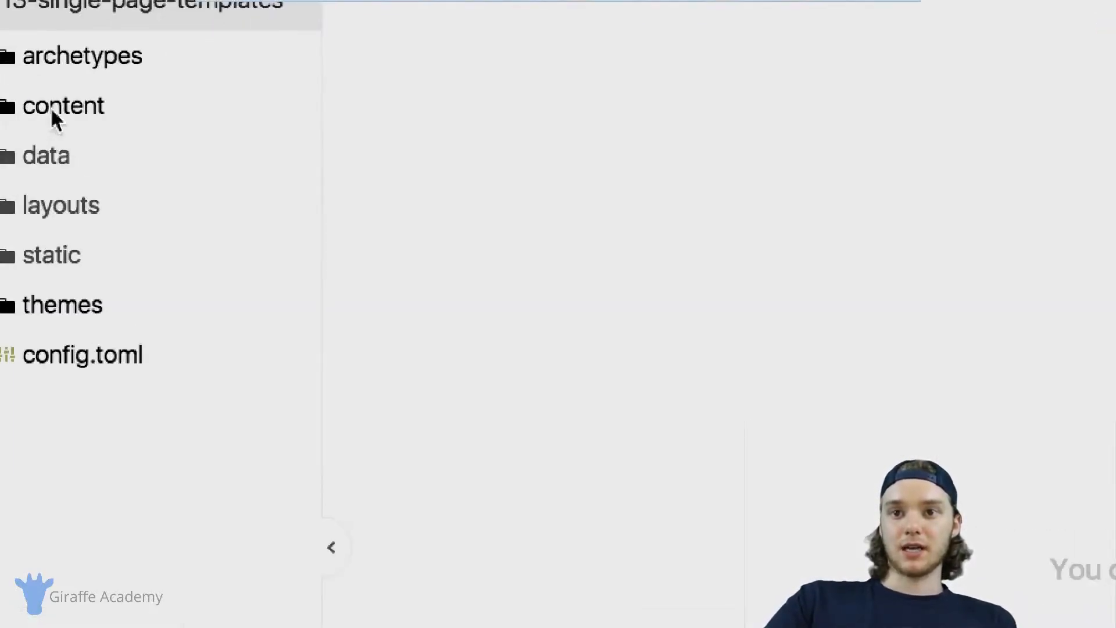
Expand content and view a.md's title, date and body, briefly peeking into the themes folder.
left_click(63, 106)
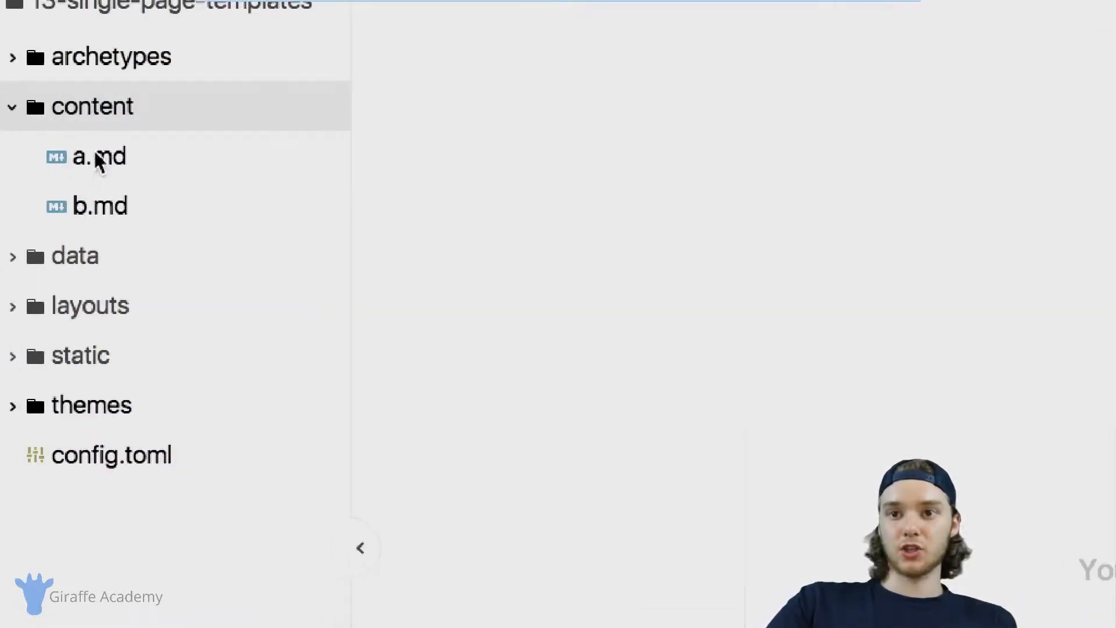
mouse_move(100, 156)
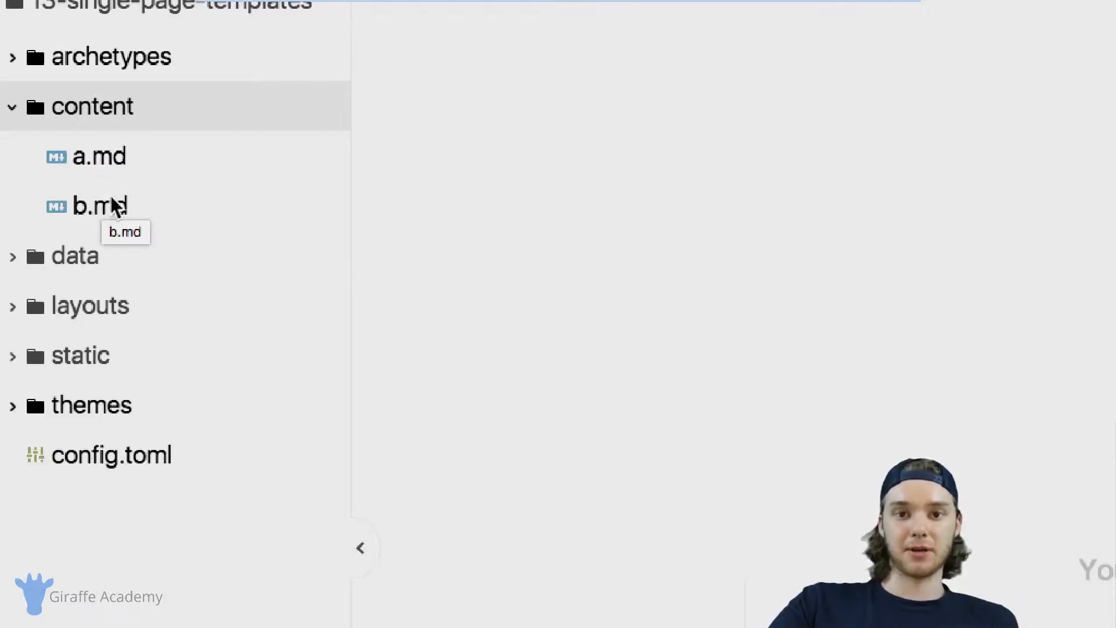
mouse_move(107, 164)
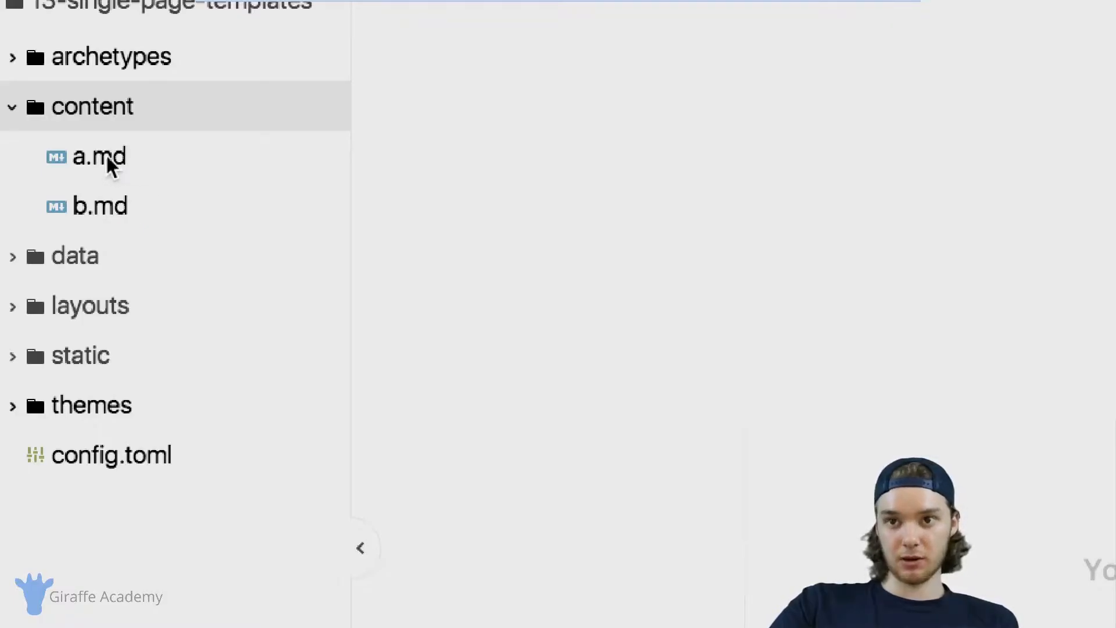
left_click(98, 157)
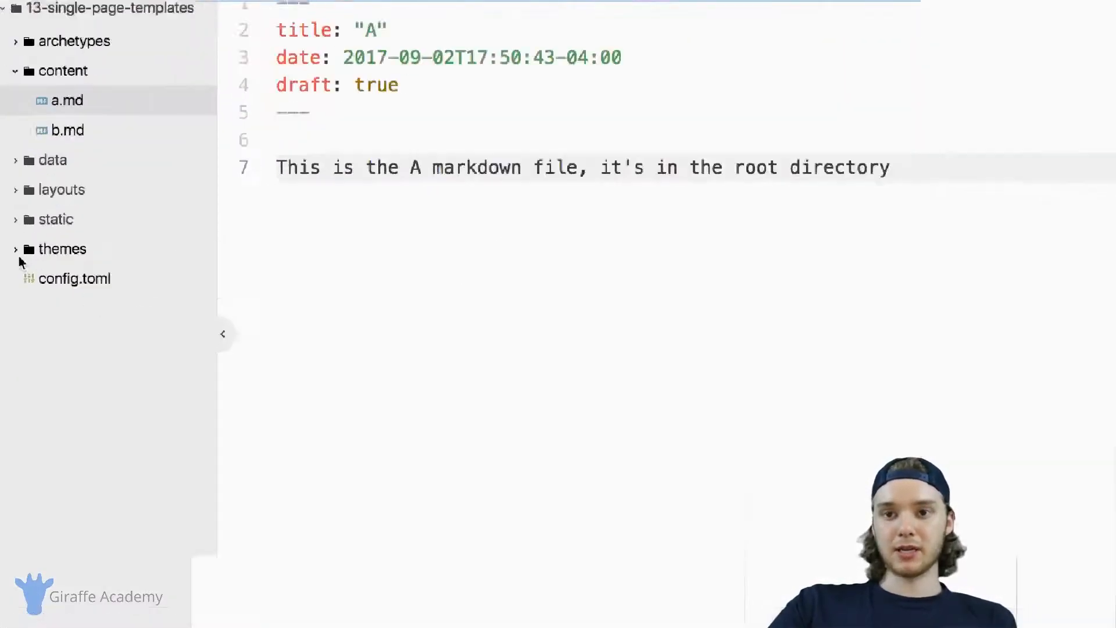
left_click(63, 248)
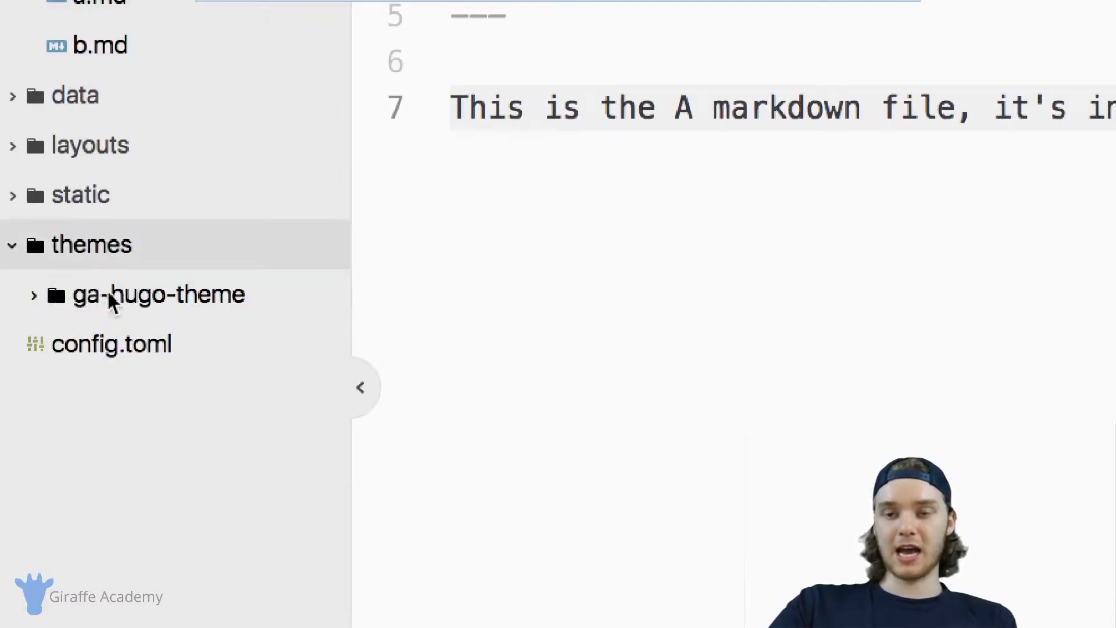
left_click(91, 244)
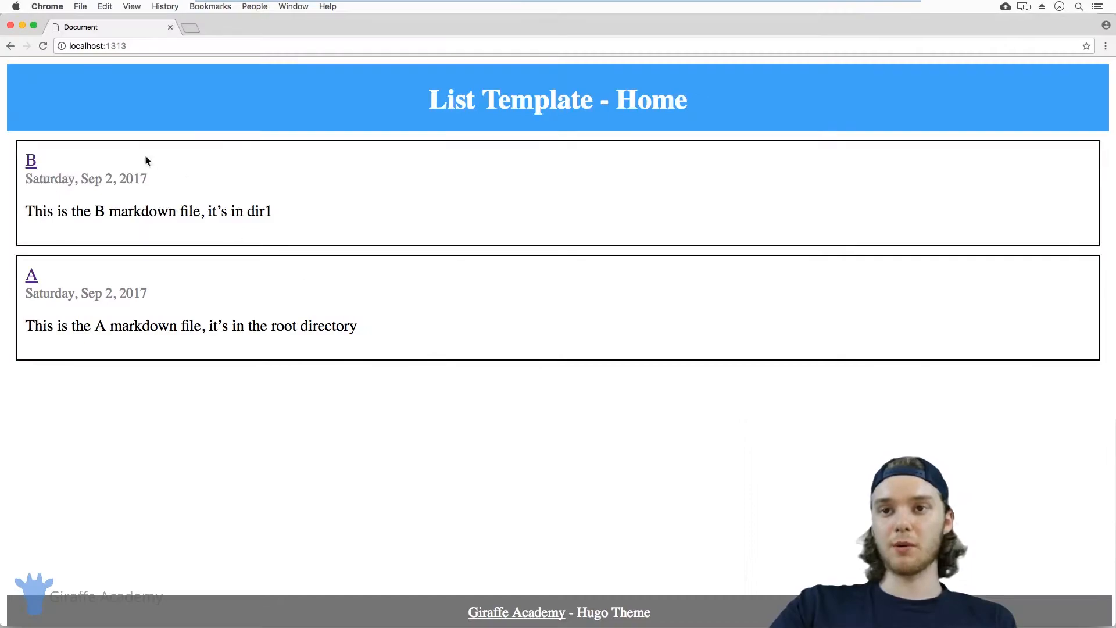
mouse_move(56, 168)
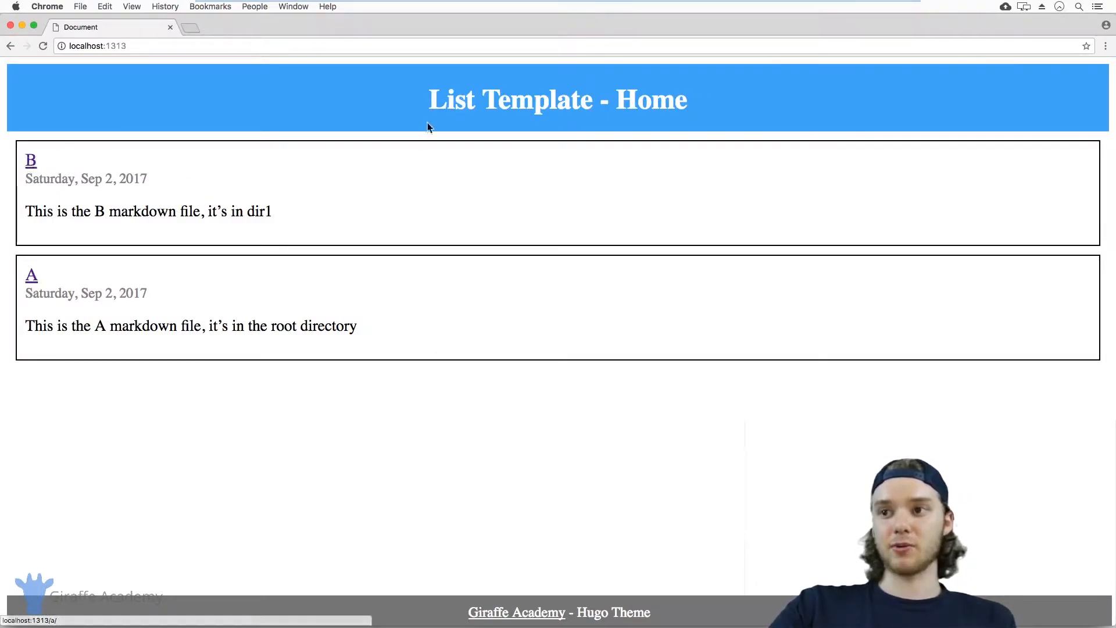
Follow the B post title link from localhost:1313 to its single page.
left_click(31, 160)
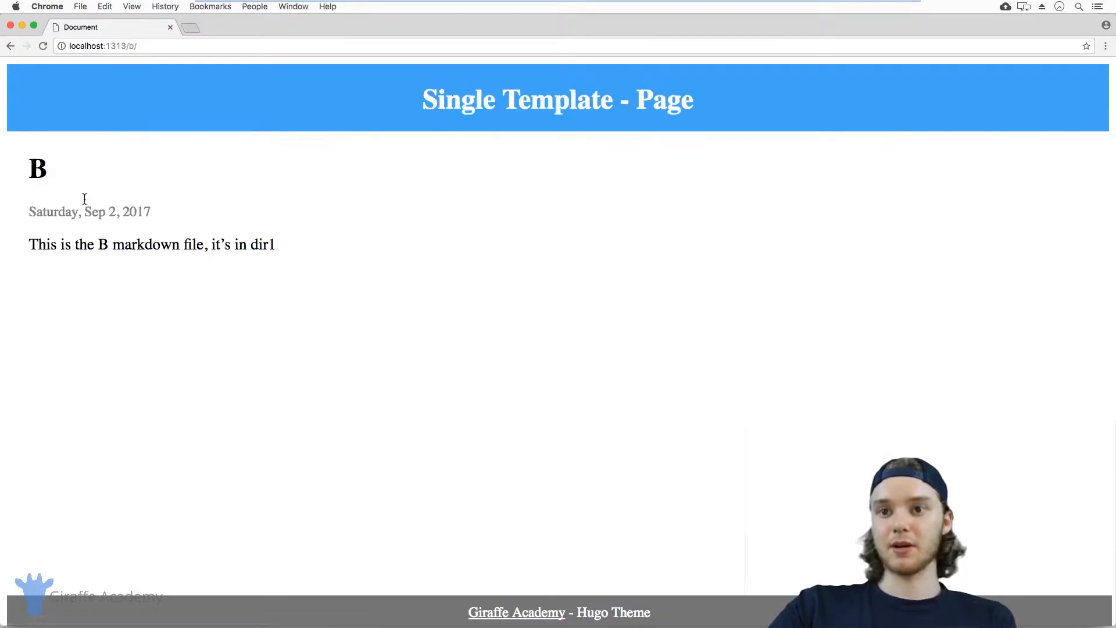
left_click_drag(423, 100, 620, 100)
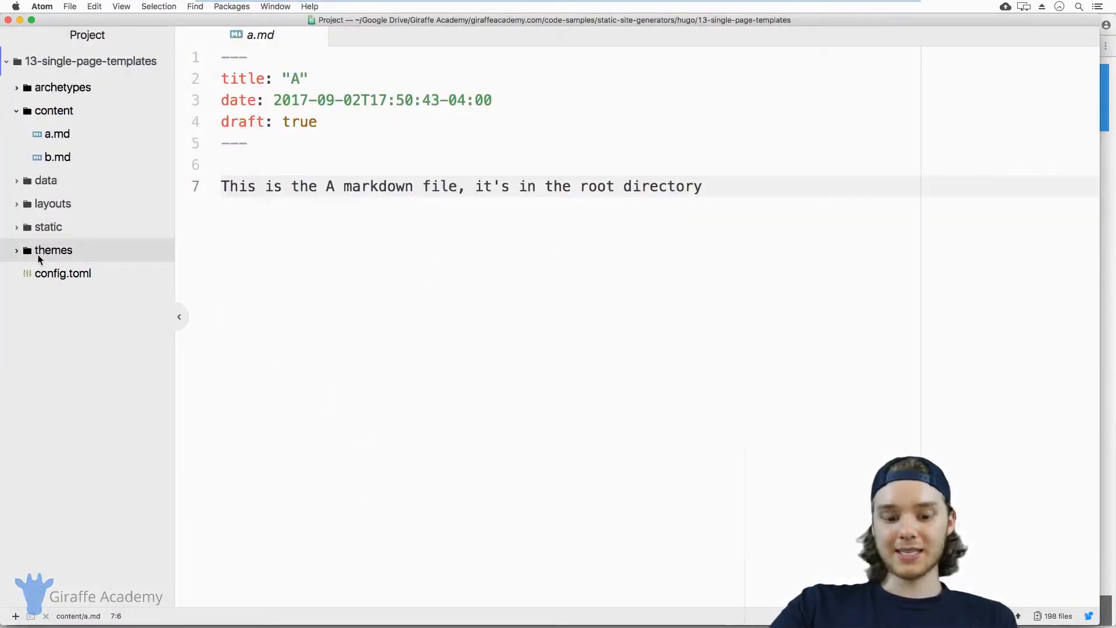
Browse into themes/ga-hugo-theme to the default single.html layout, then collapse themes.
left_click(53, 250)
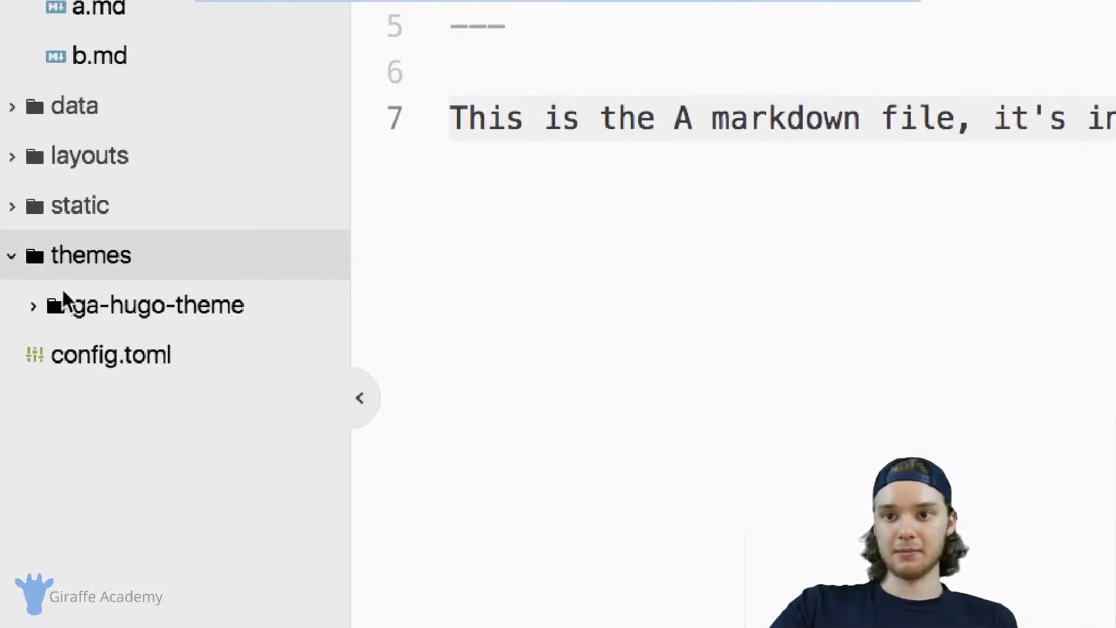
left_click(146, 304)
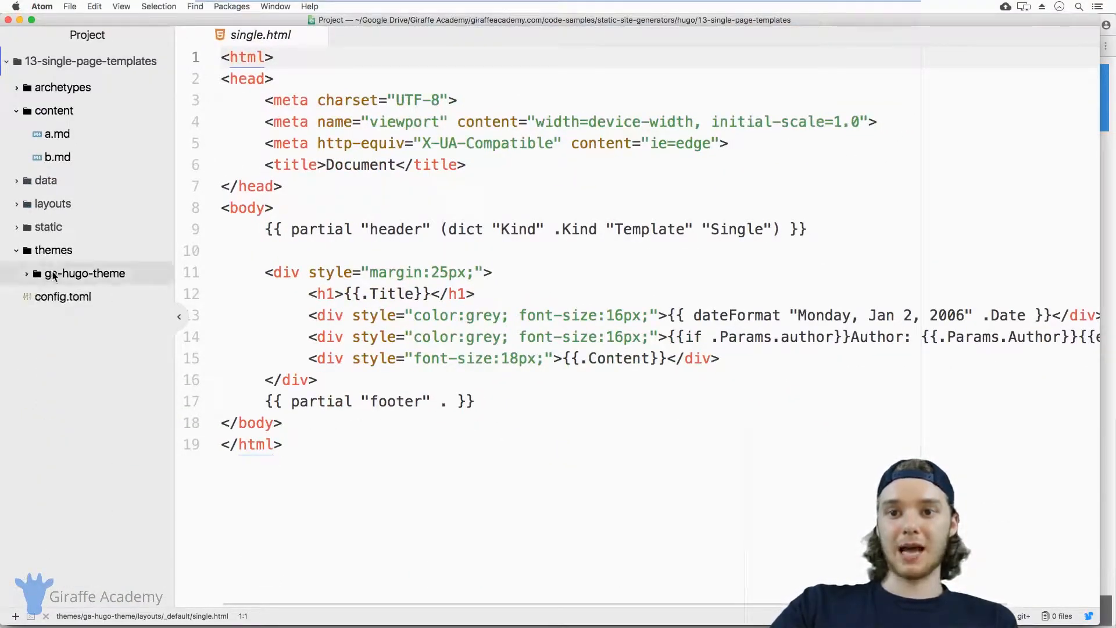
left_click(52, 250)
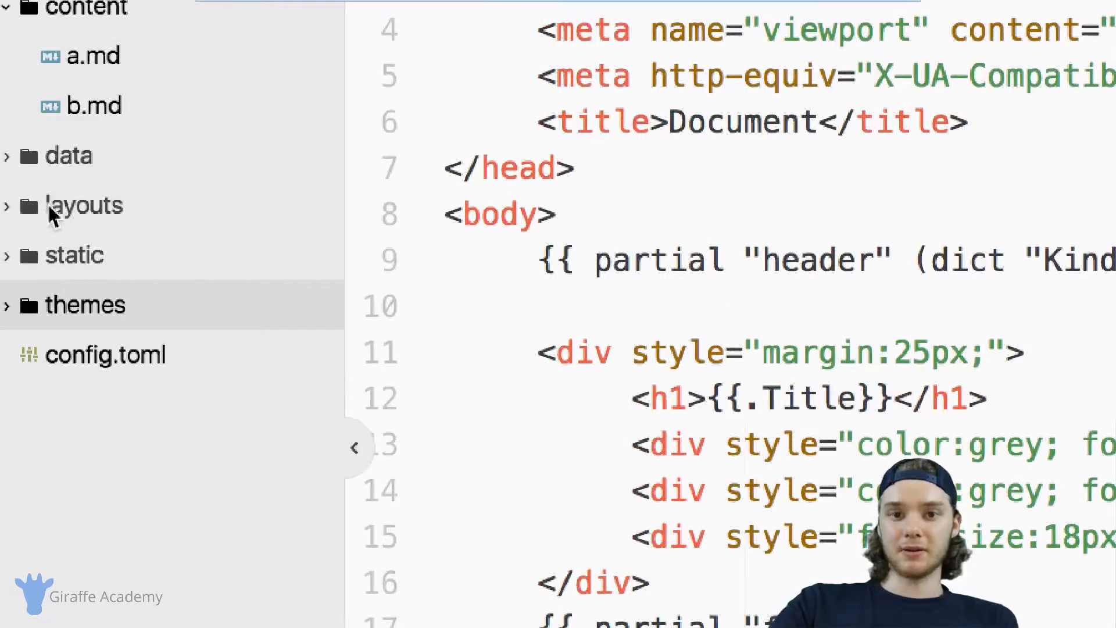
mouse_move(83, 205)
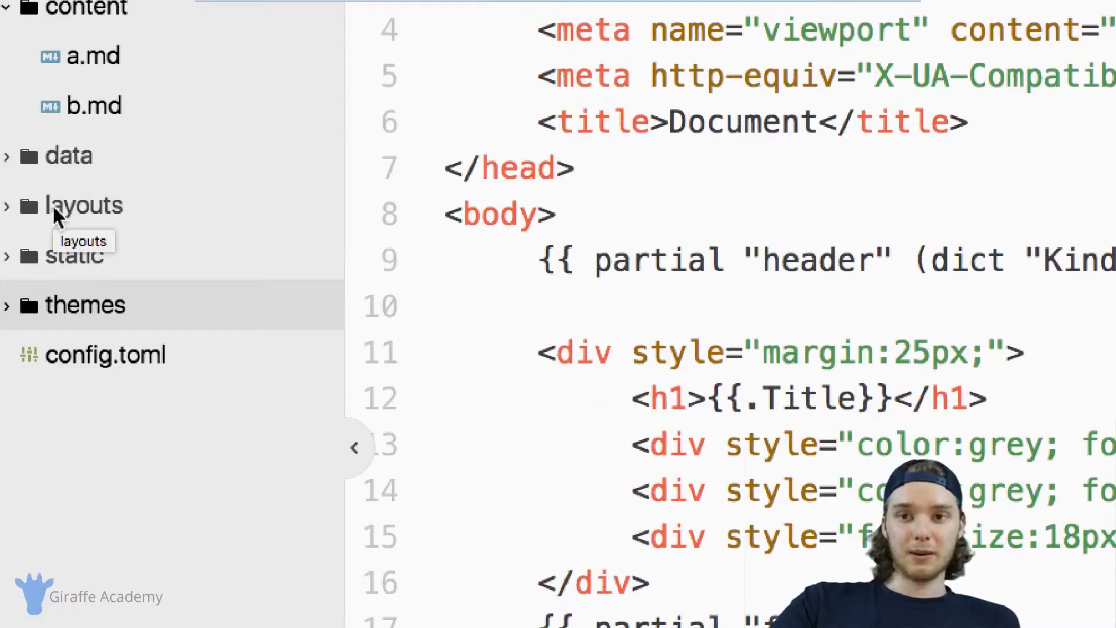
Create a new '_default' folder inside the project's layouts folder.
right_click(83, 214)
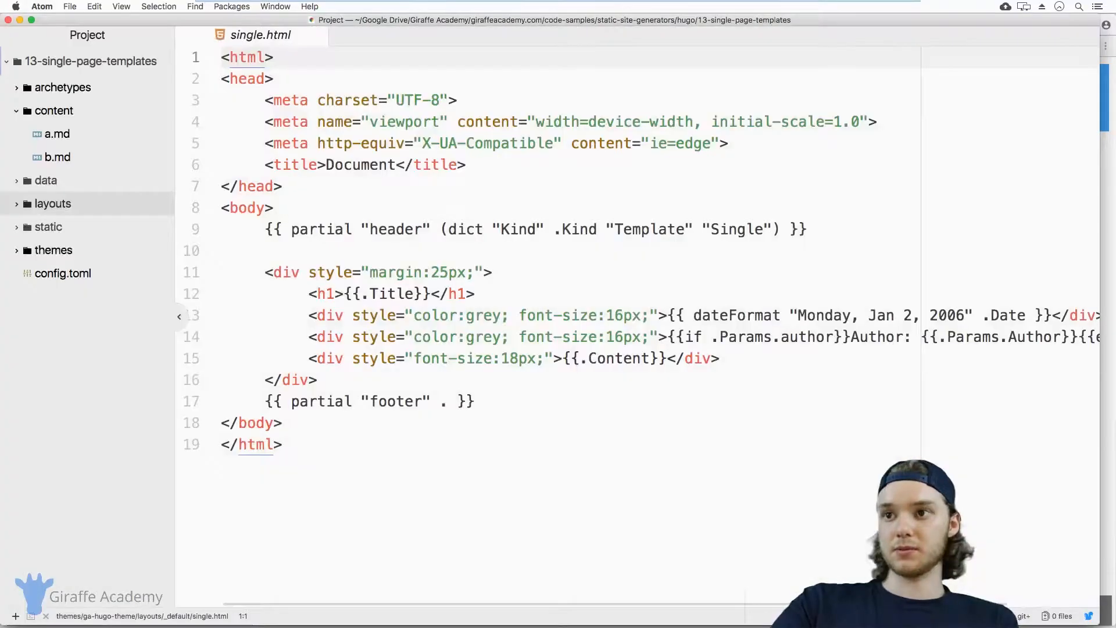
right_click(53, 203)
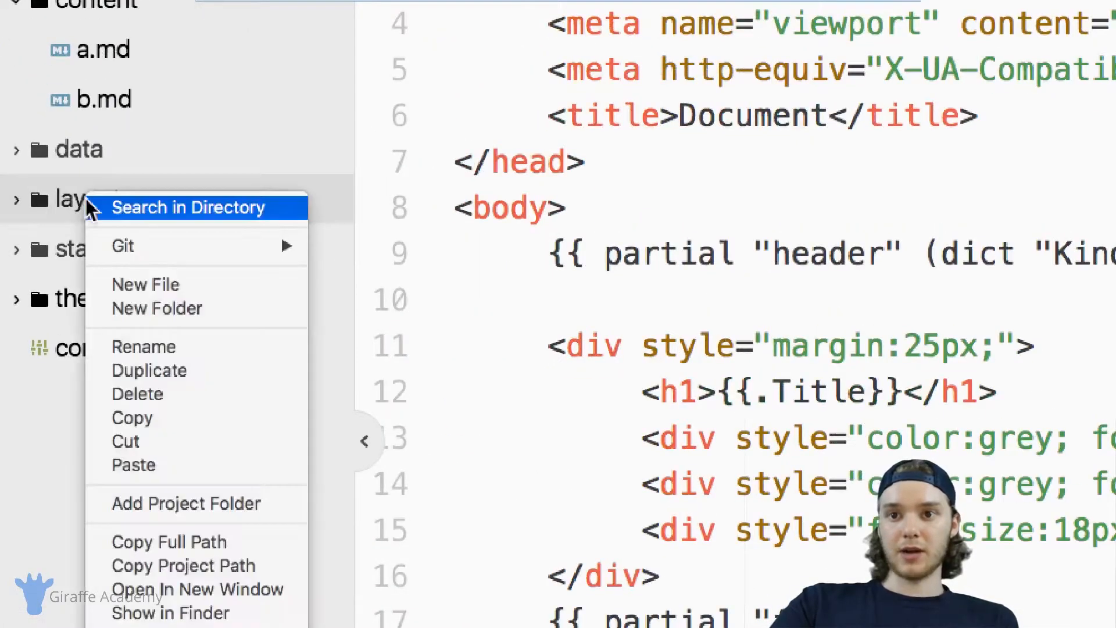
left_click(185, 309)
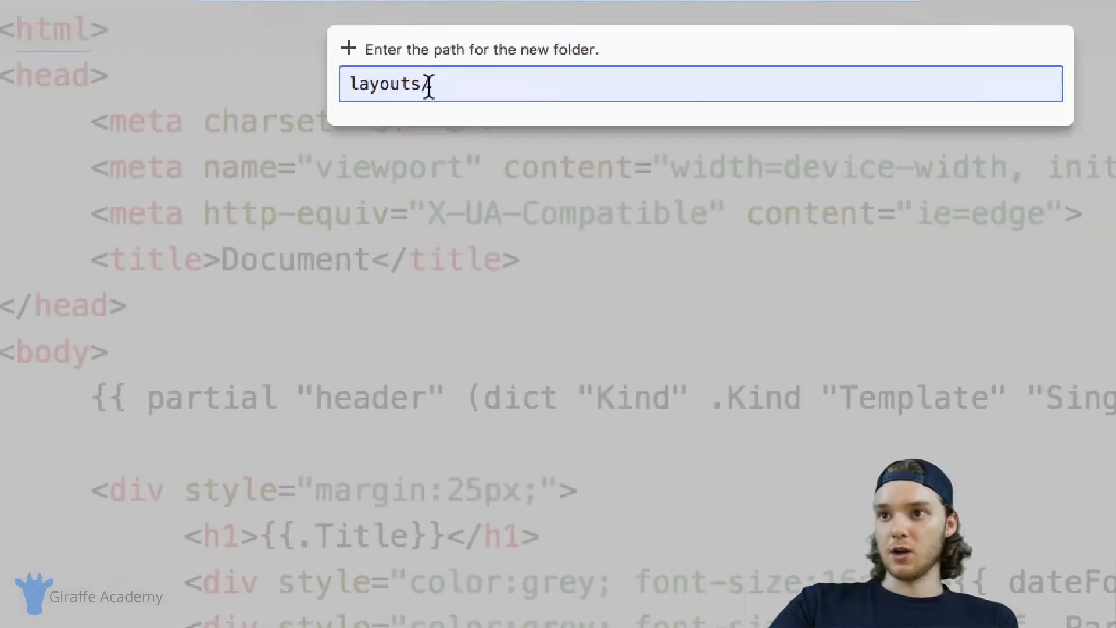
type("_default")
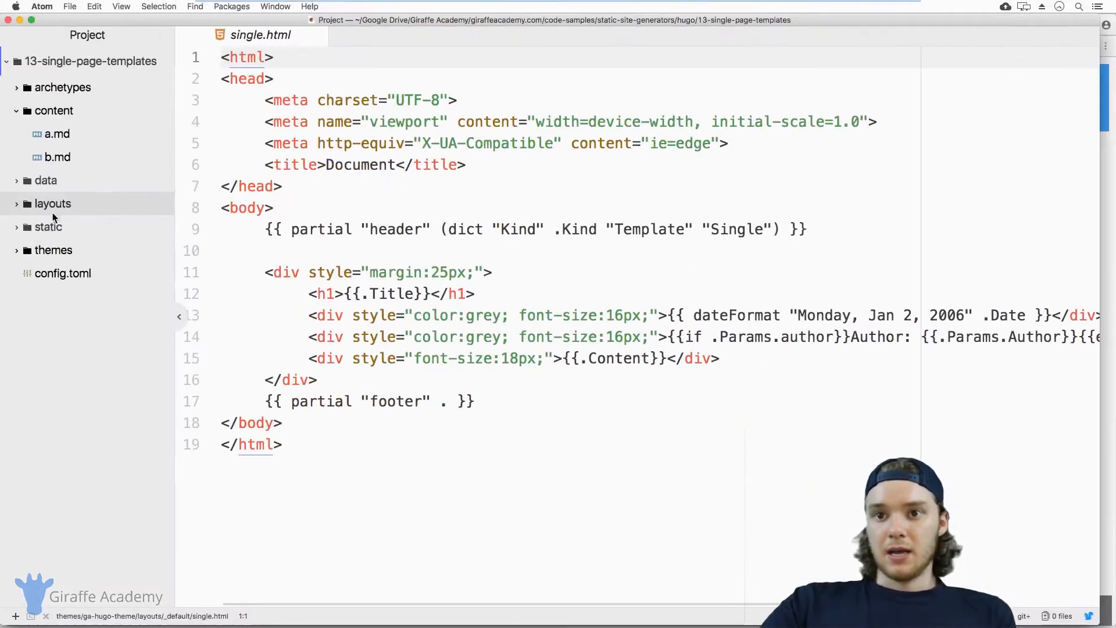
Create single.html inside _default and fill it with placeholder text 'asldkfasdfjk;saldkffj'.
right_click(51, 204)
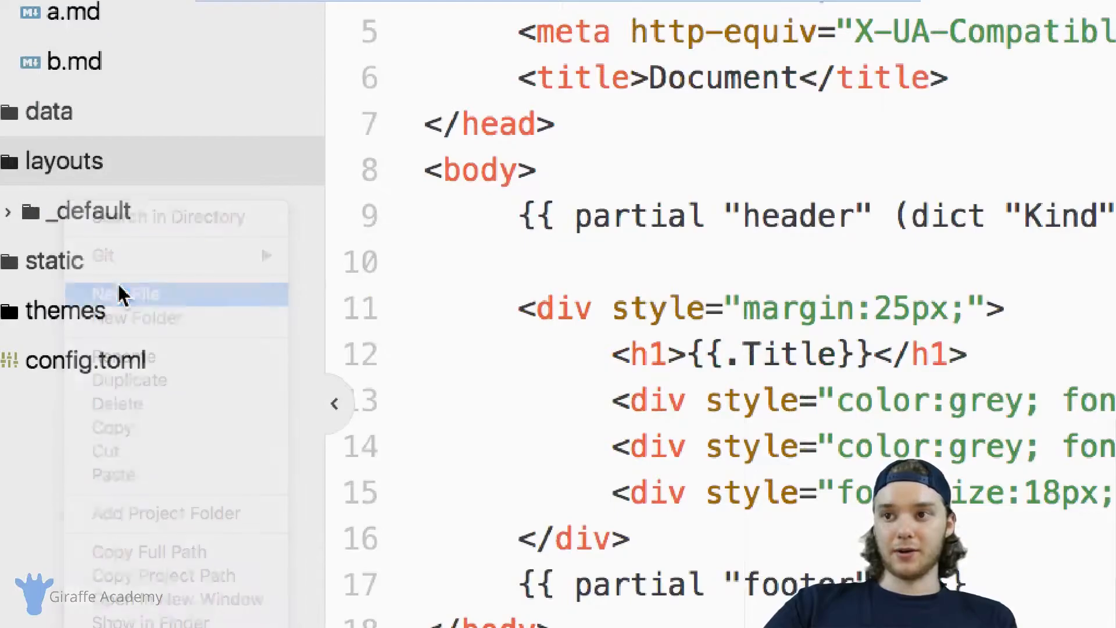
left_click(121, 293)
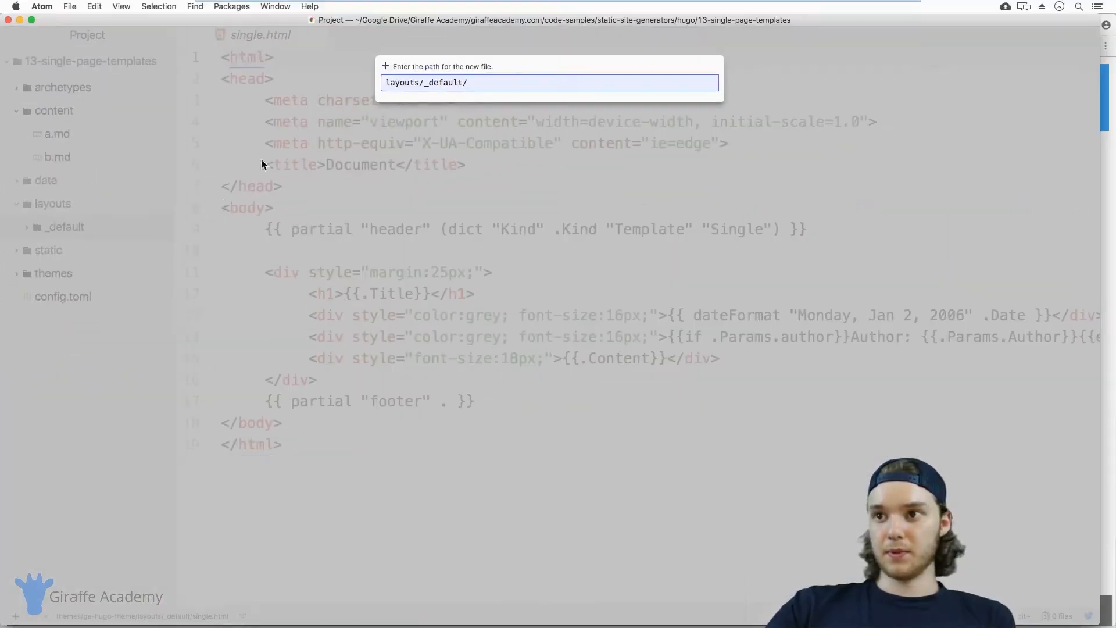
type("single.")
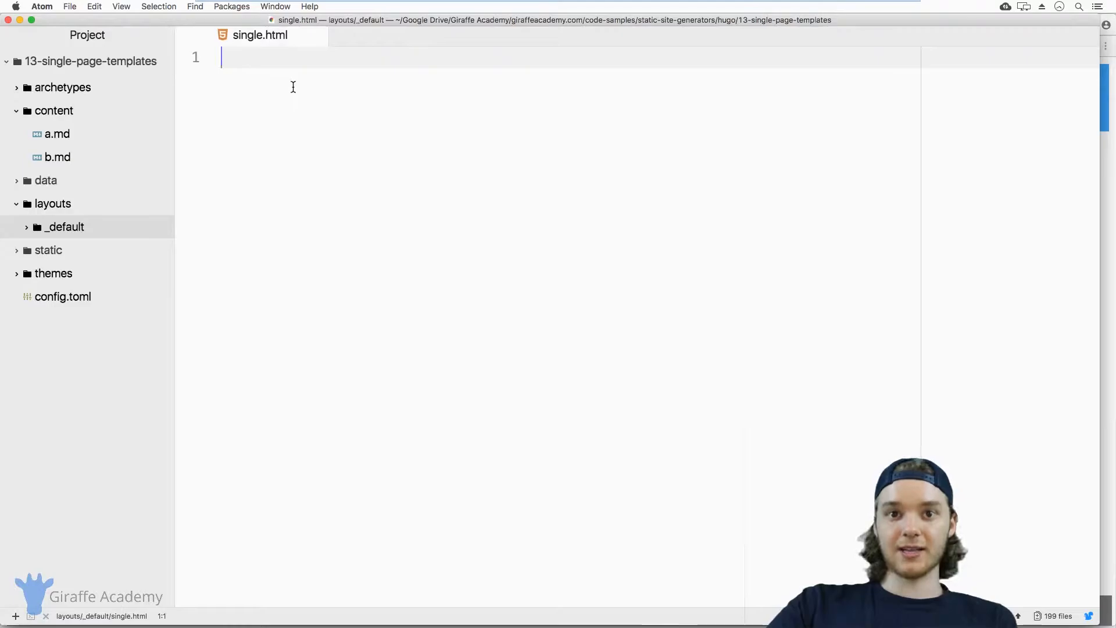
mouse_move(282, 84)
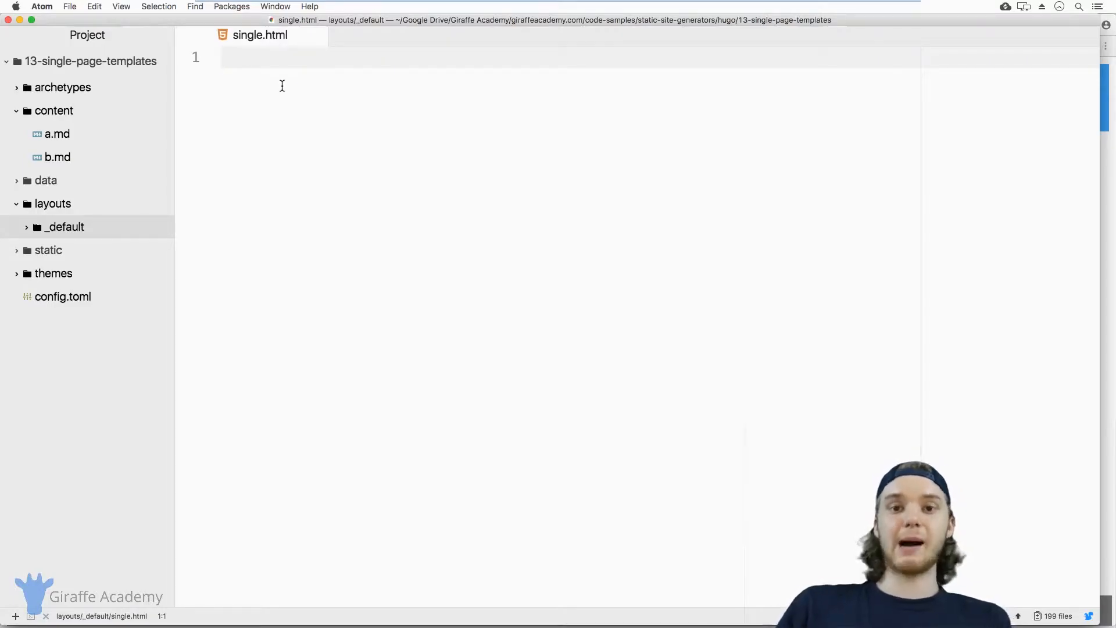
type("asldkfasdfjk;saldk")
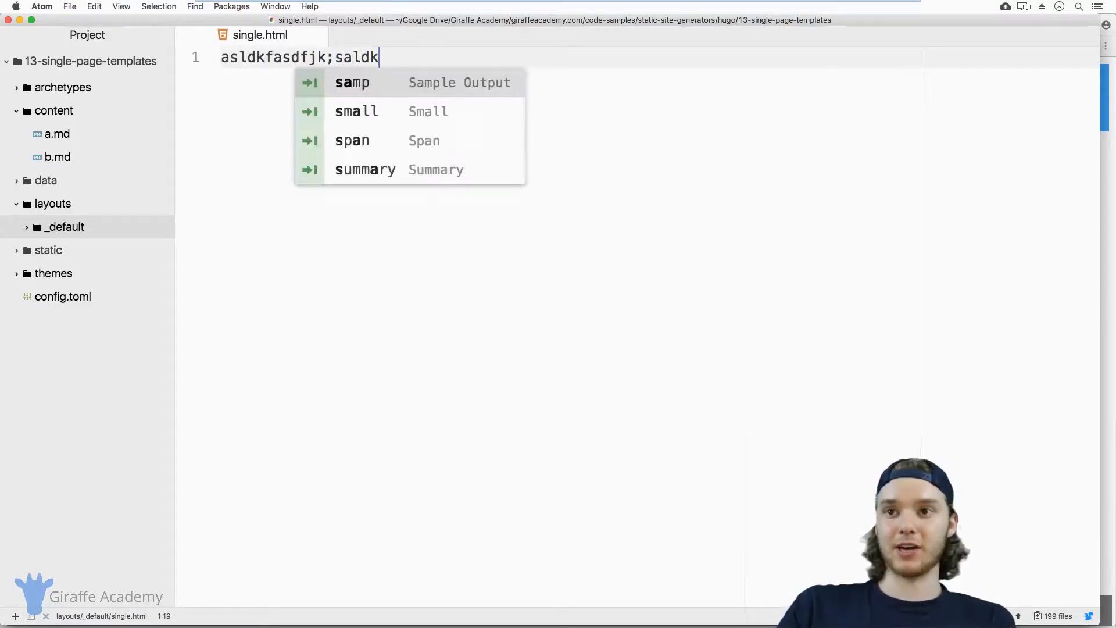
type("ffj")
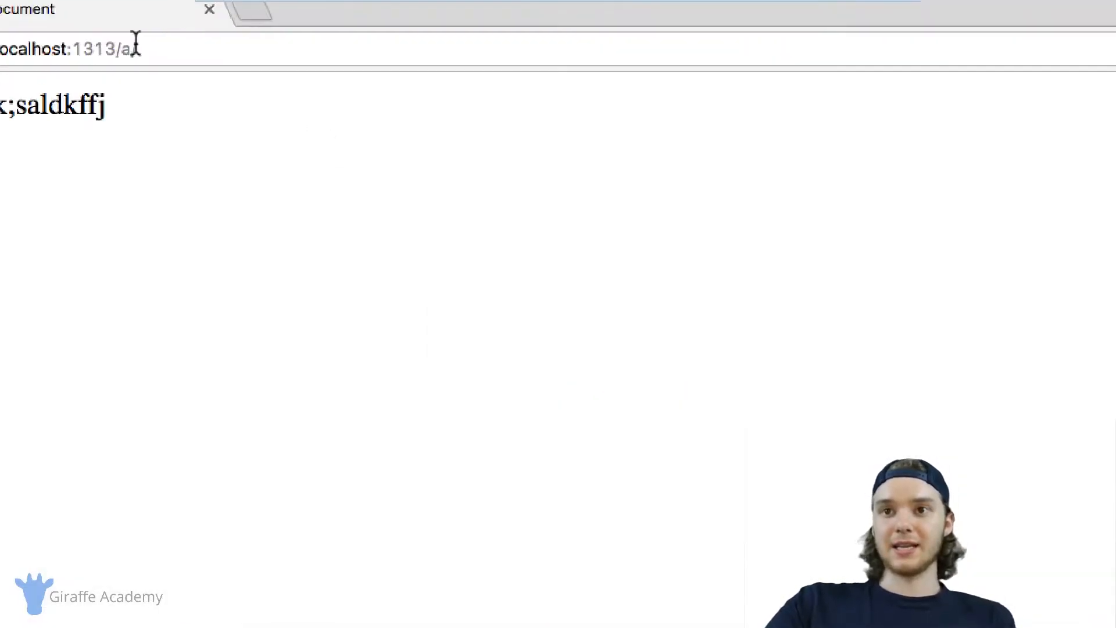
Load localhost:1313/a/ to see page A render only the test text.
type("/")
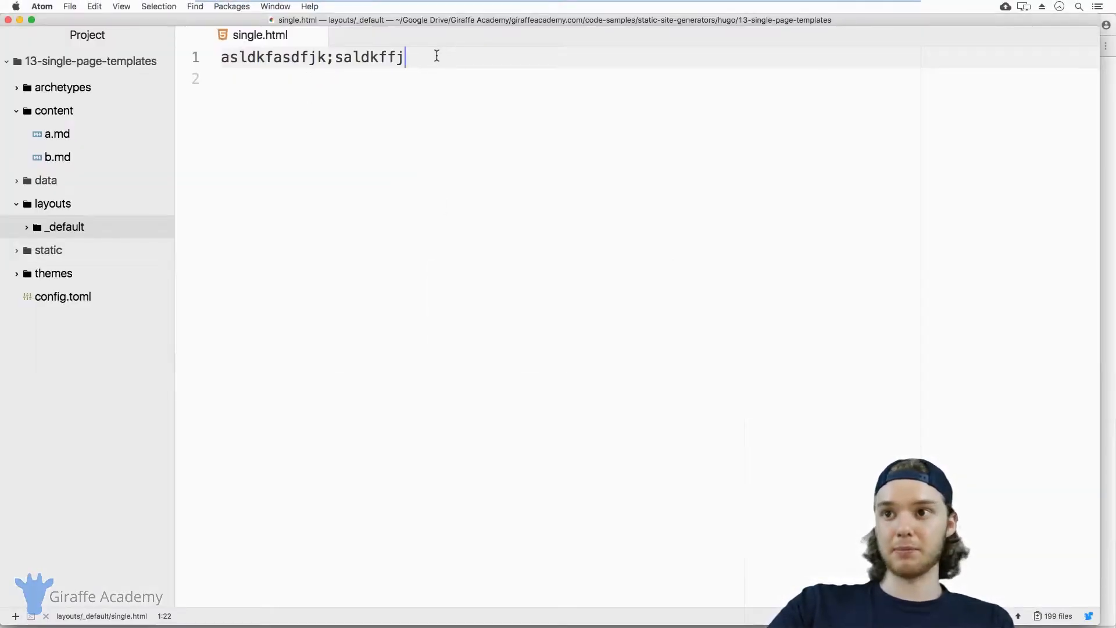
Replace the placeholder with an HTML skeleton whose body outputs {{.Content}}, checking a.md, and save.
key("cmd+a")
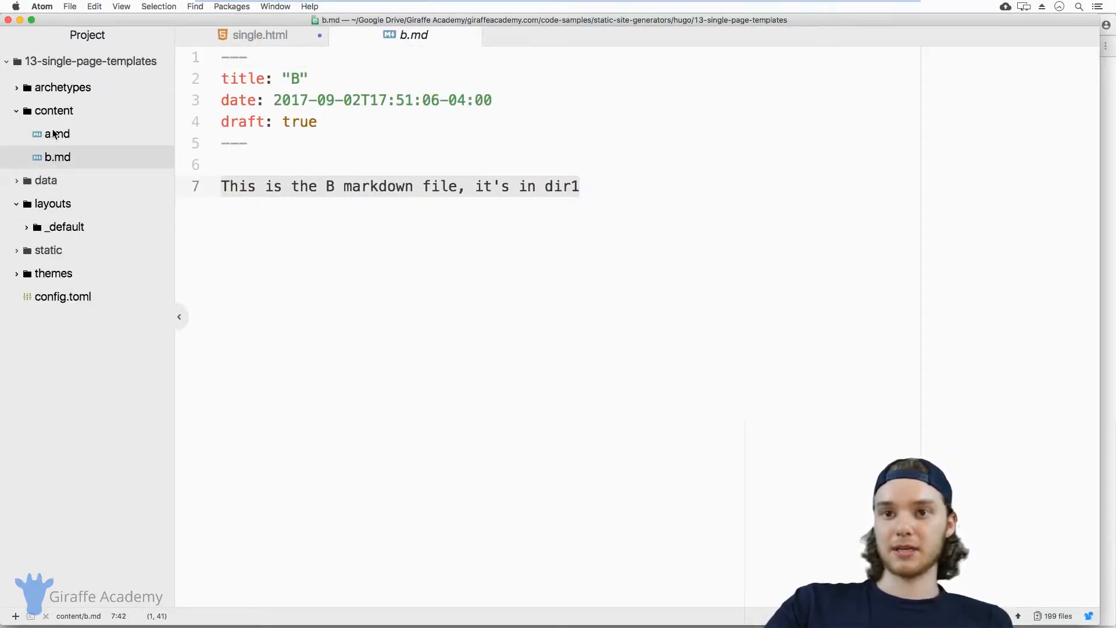
left_click(56, 134)
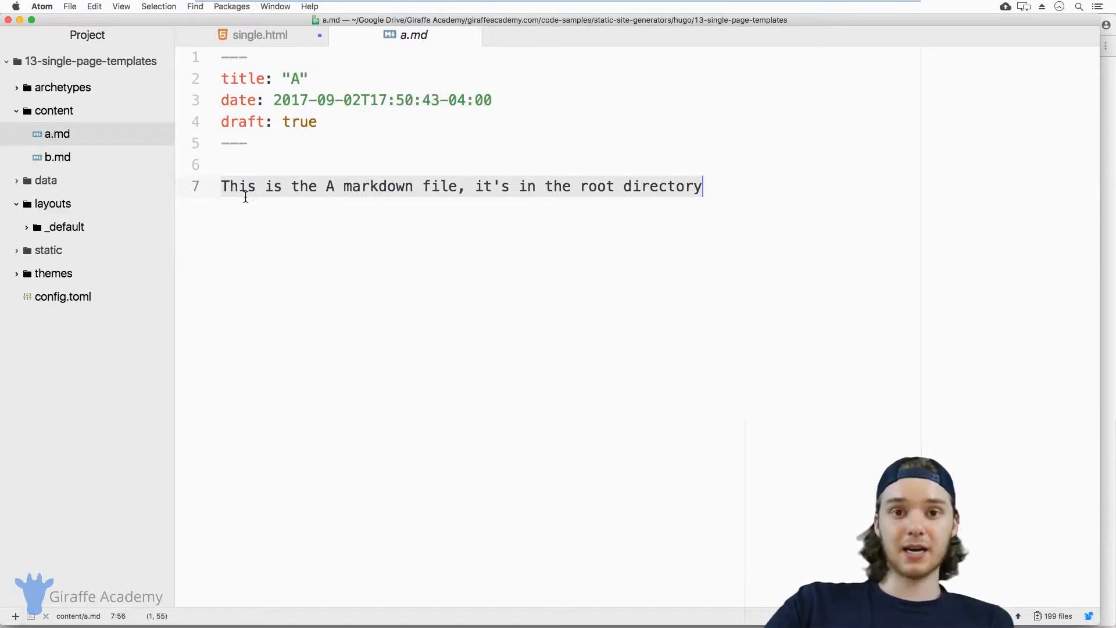
left_click(259, 35)
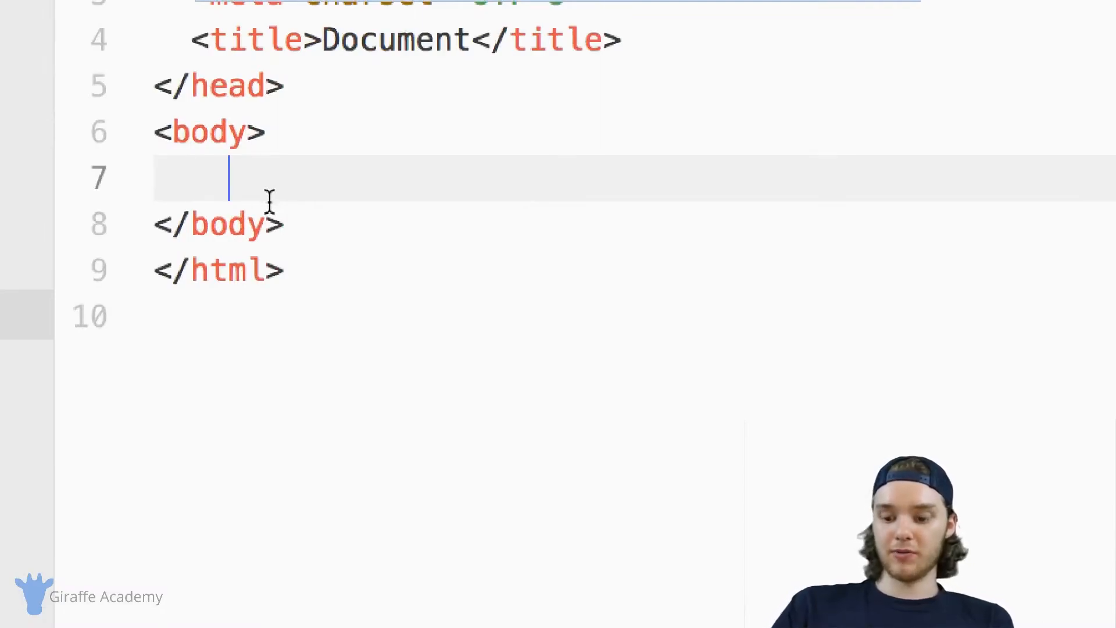
type("{{.Cont}}")
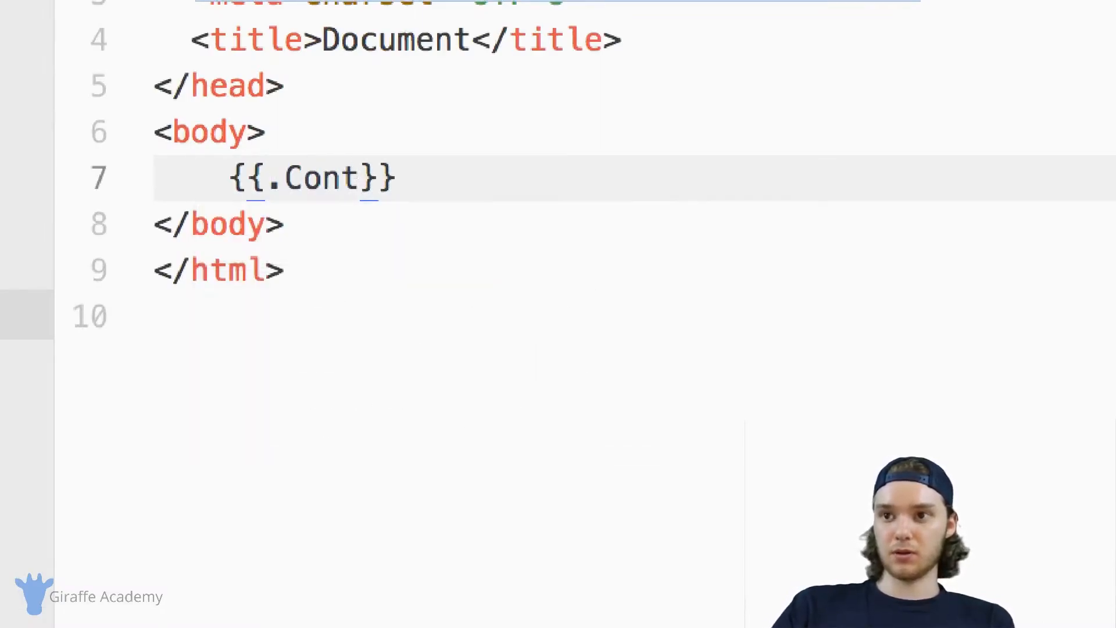
type("ent")
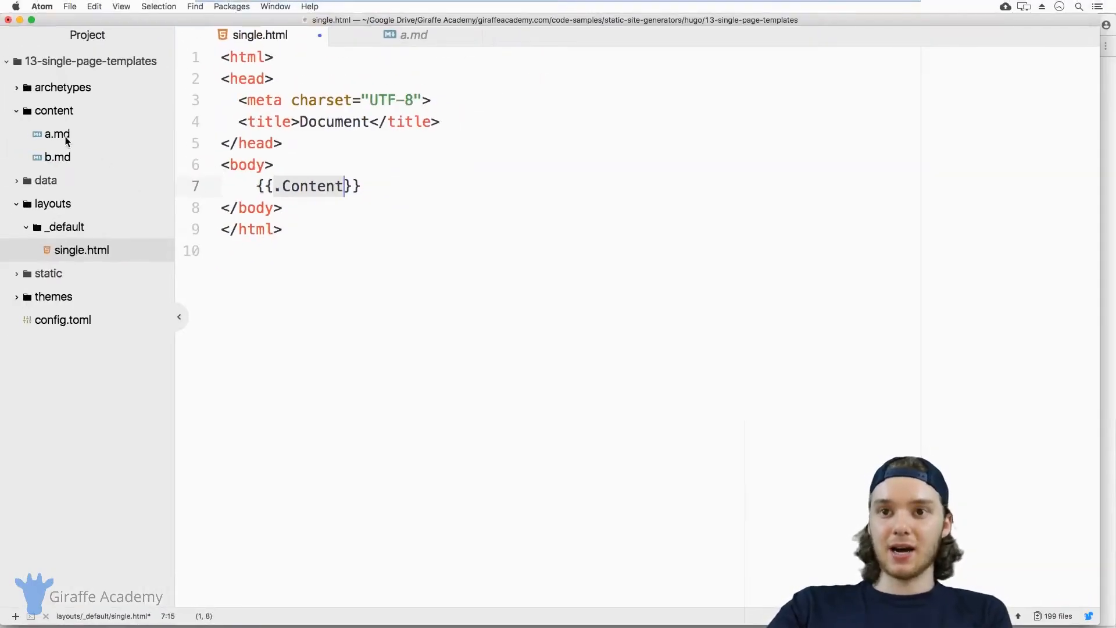
left_click(414, 35)
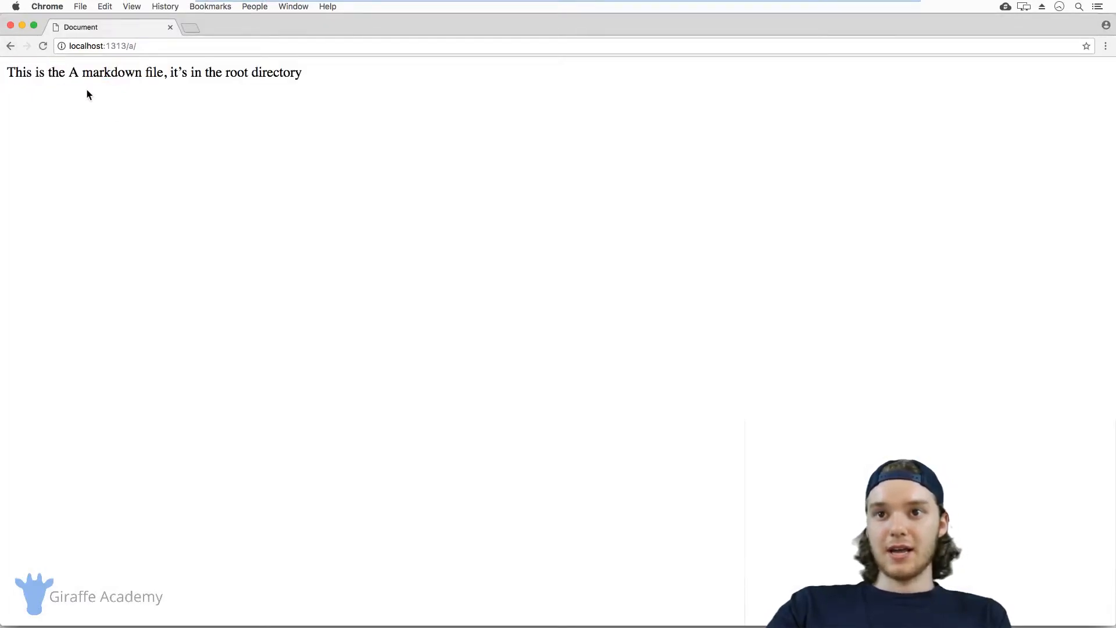
Reload localhost:1313/a/ to see page A render just its markdown sentence.
left_click_drag(11, 72, 302, 72)
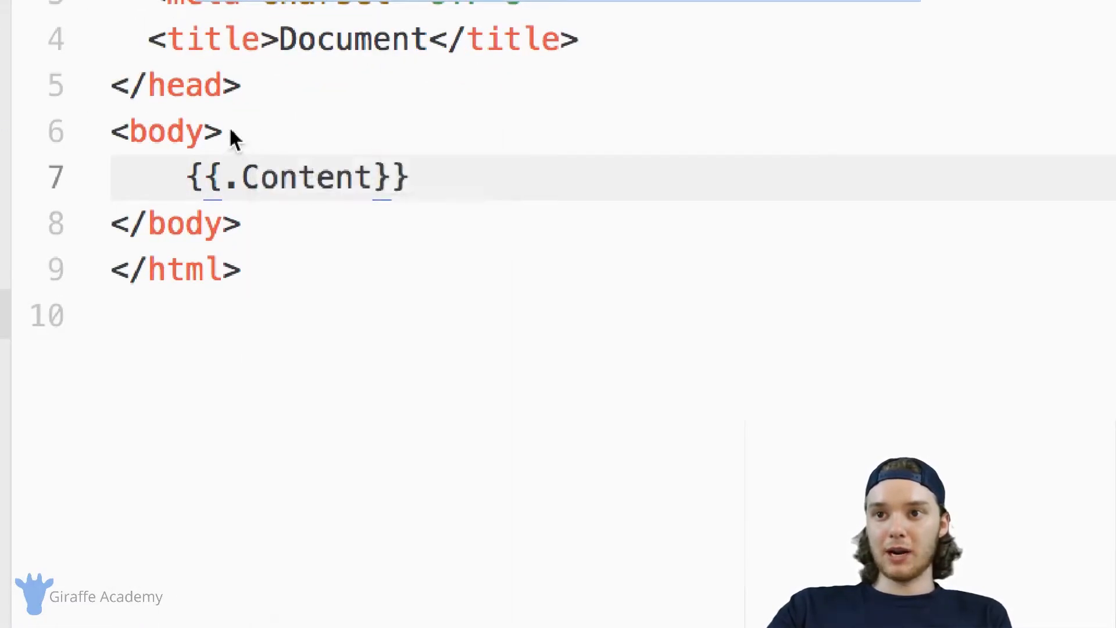
Surround {{.Content}} with <h1>Header</h1>, <hr> above and <hr>, <h2>Footer</h2> below.
key("Enter")
type("<h1></h1>")
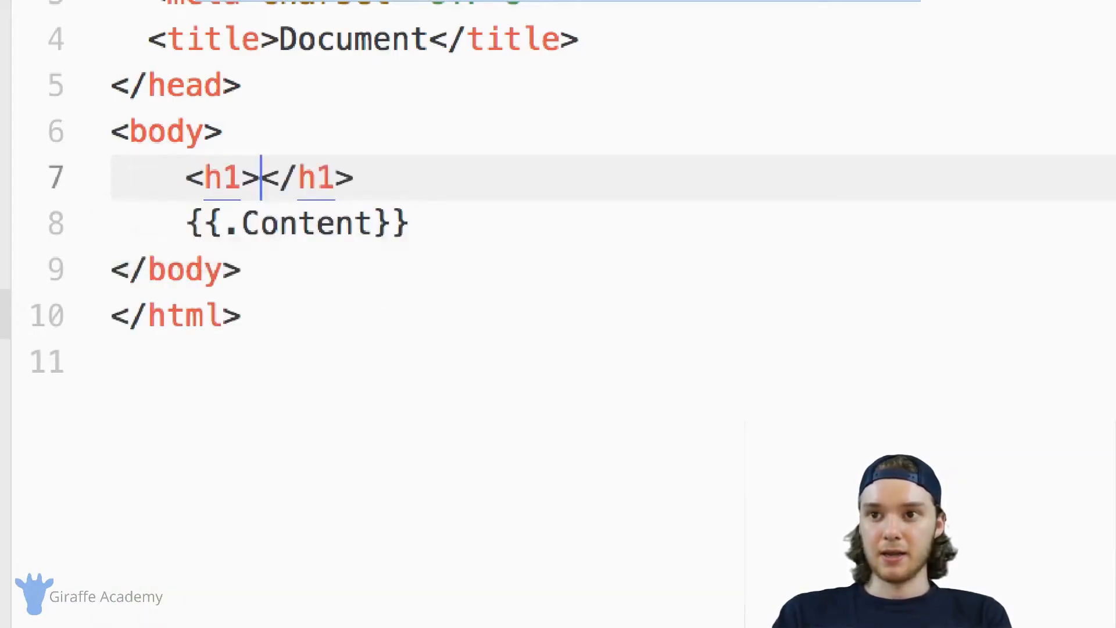
type("Header")
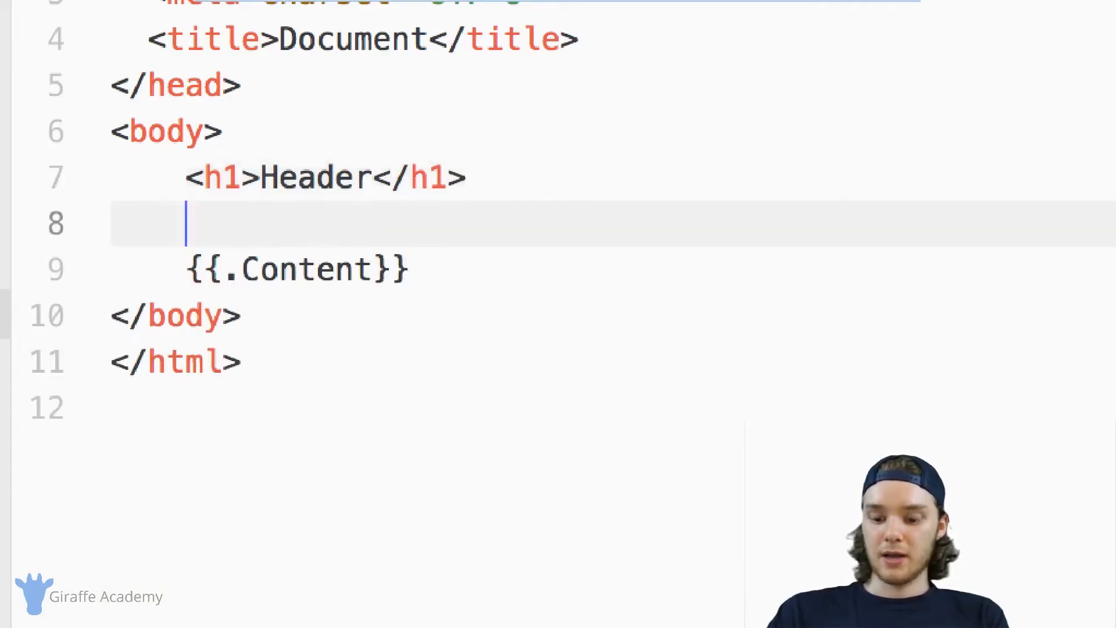
type("<hr>")
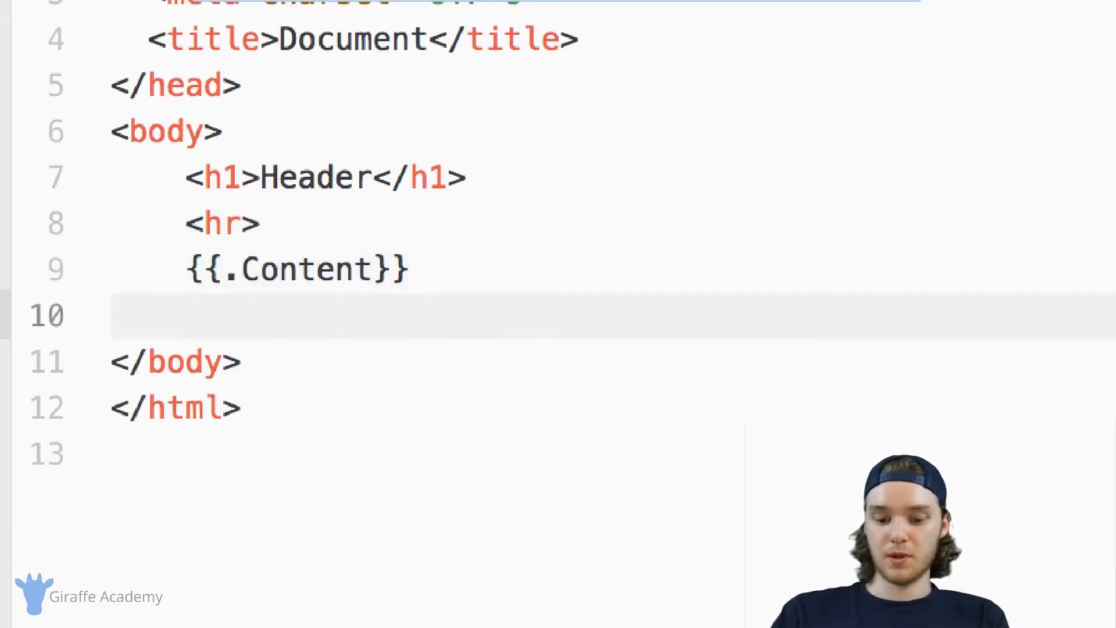
type("<hr>")
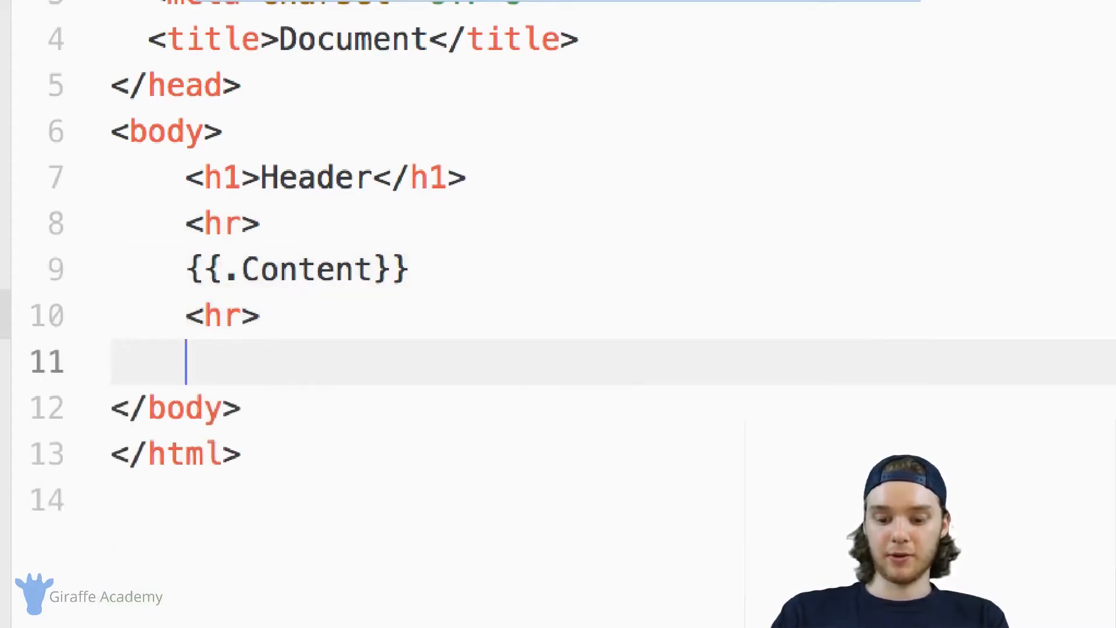
type("<h2>Footer</h2>")
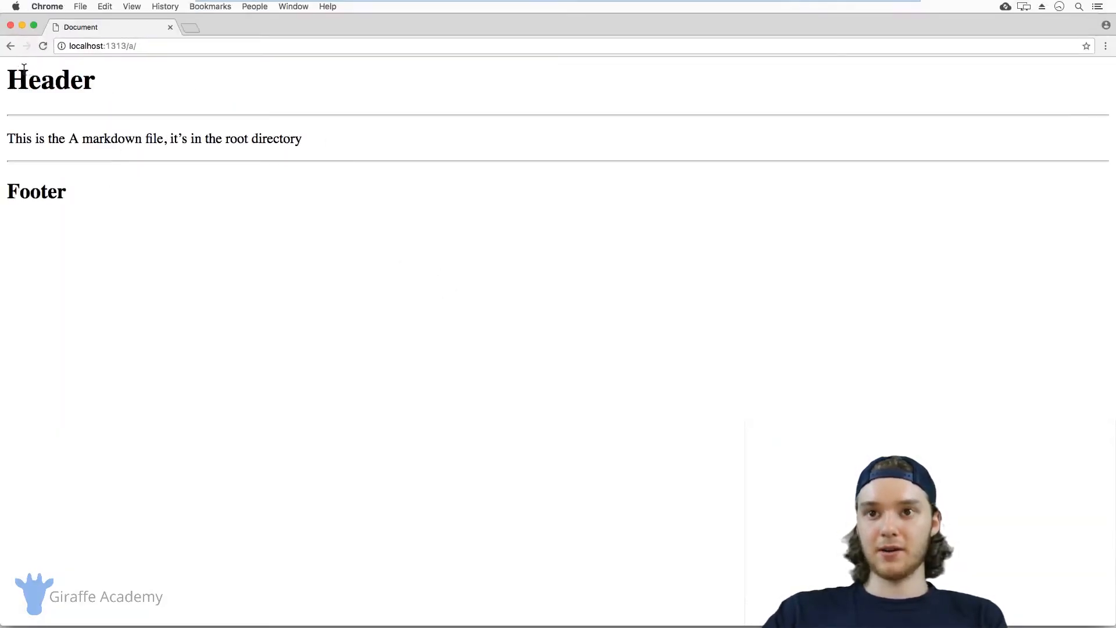
Switch the address from /a/ to /b/ to confirm page B also shows Header, dividers and Footer.
double_click(36, 191)
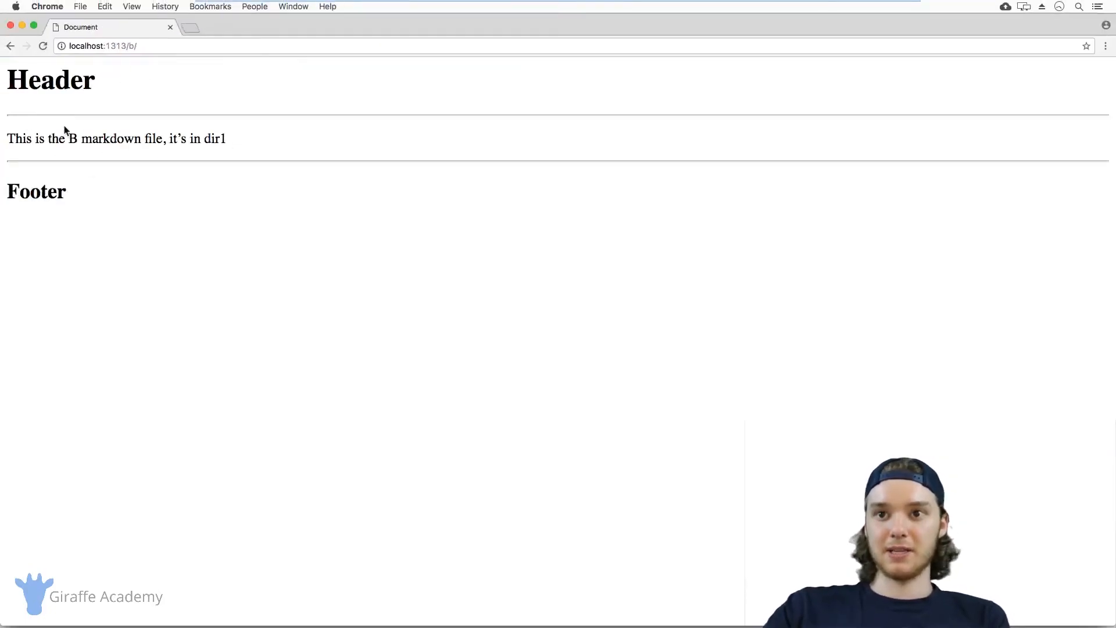
mouse_move(100, 221)
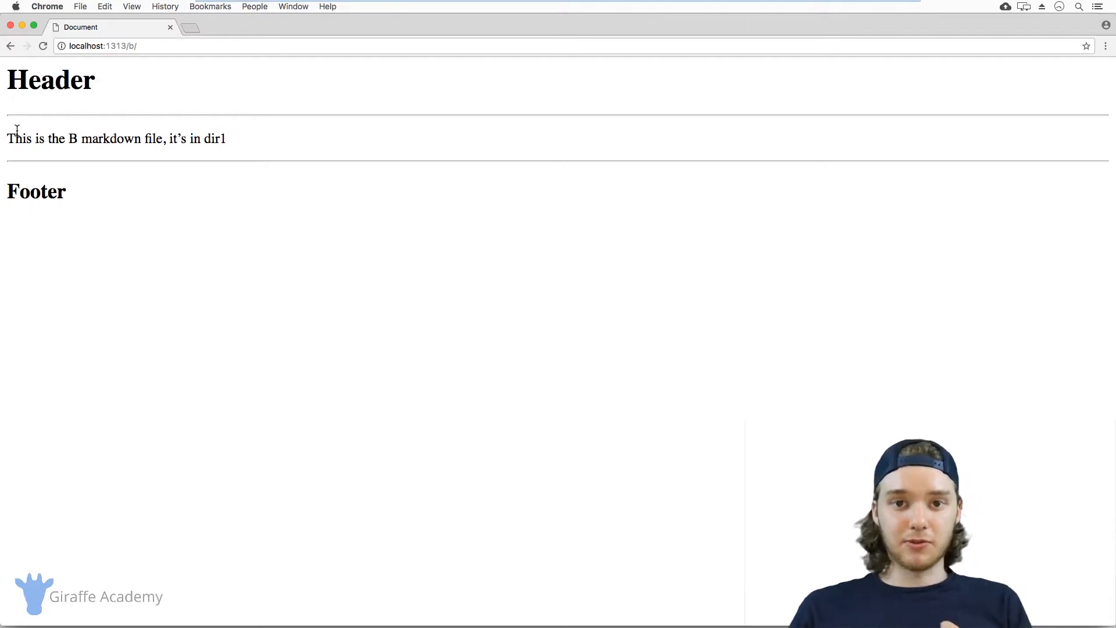
mouse_move(160, 268)
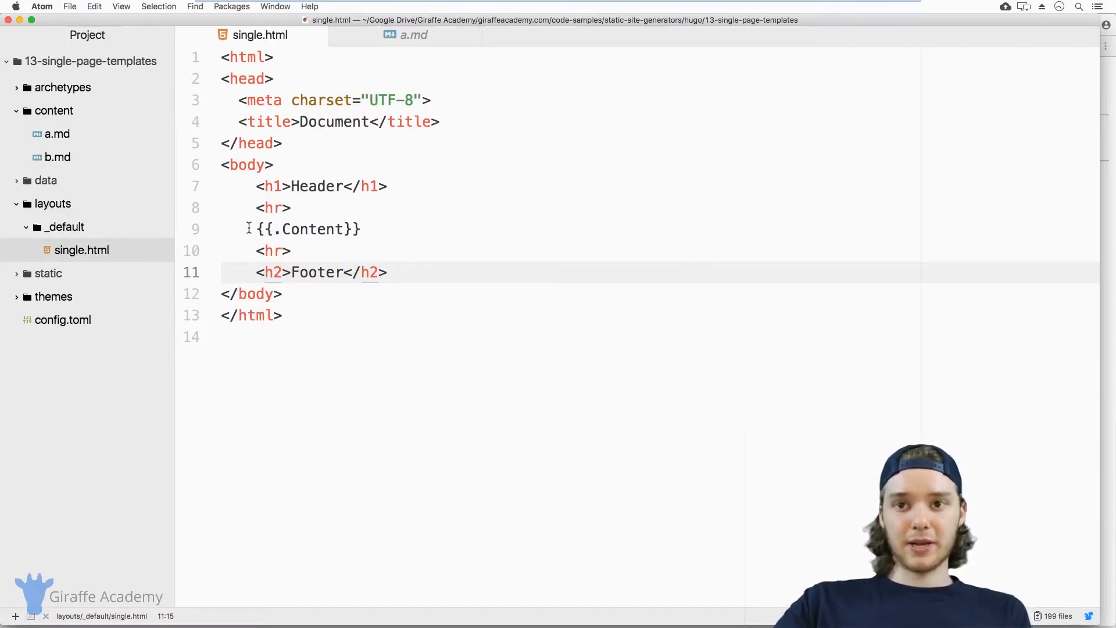
Review a.md's title and date front matter, then add an empty line under the top <hr> in single.html.
left_click(414, 35)
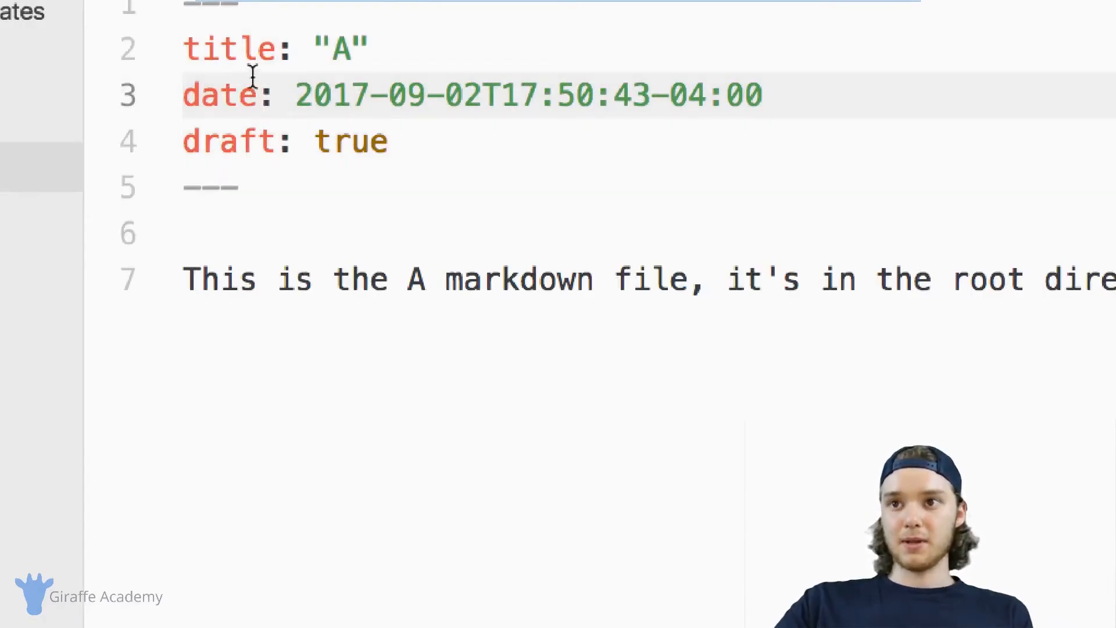
left_click(224, 140)
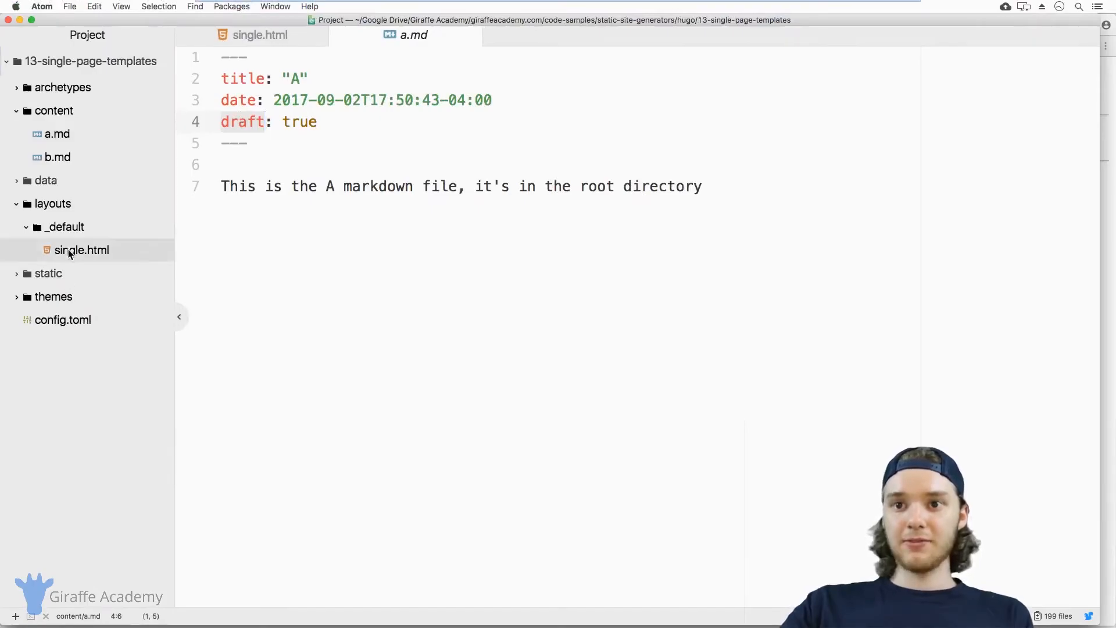
left_click(260, 35)
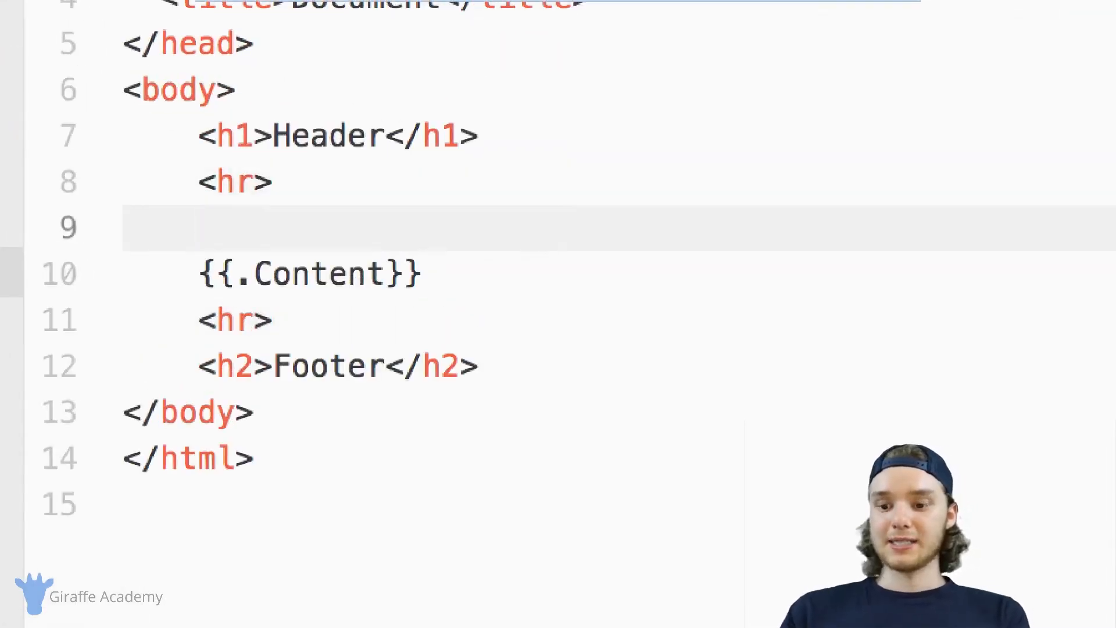
Add an h3 heading containing {{.Title}} to the template, checking a.md's front matter.
type("h")
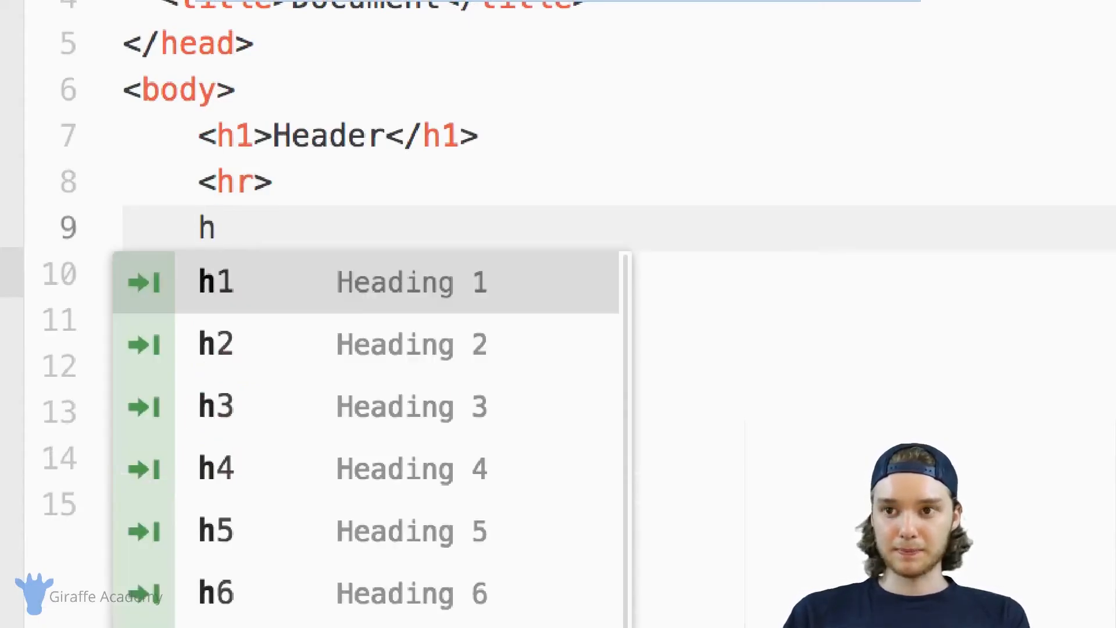
left_click(215, 406)
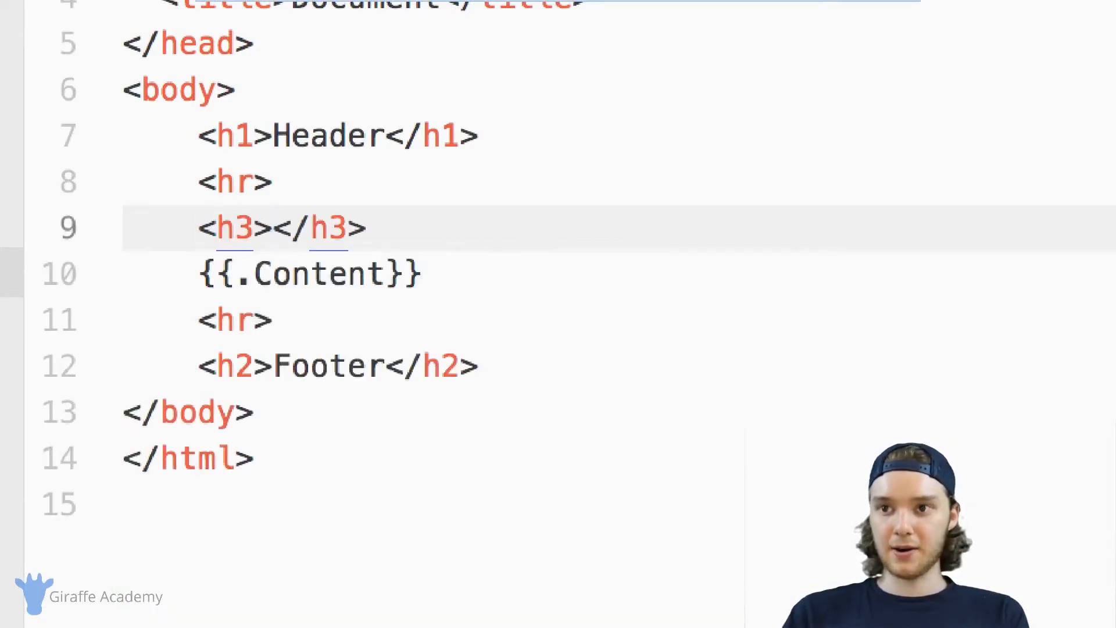
type("{{}}")
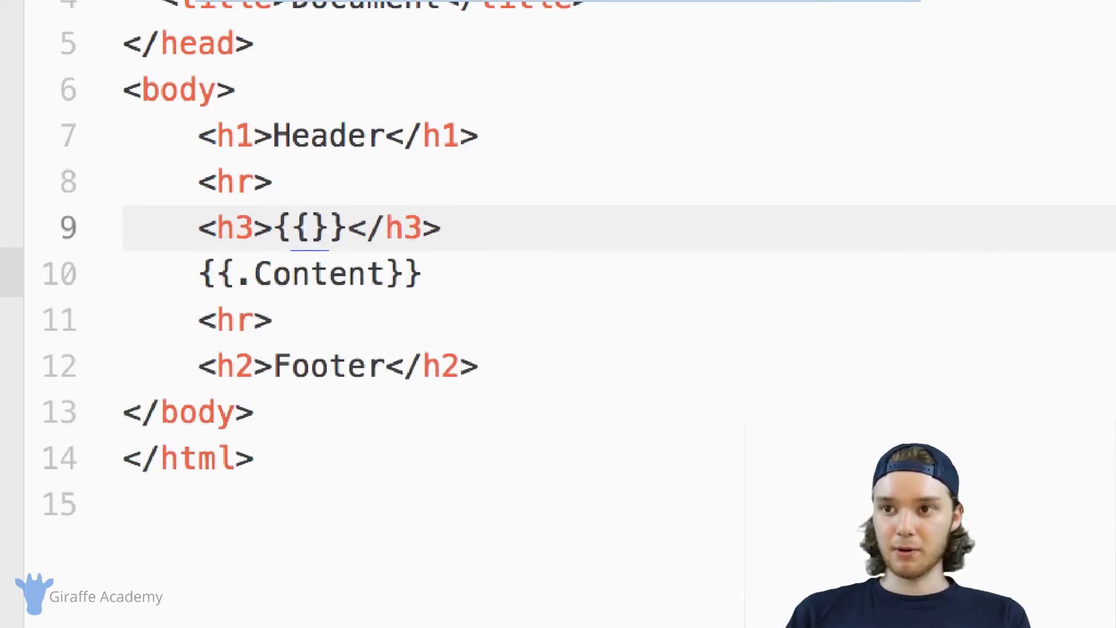
type(".")
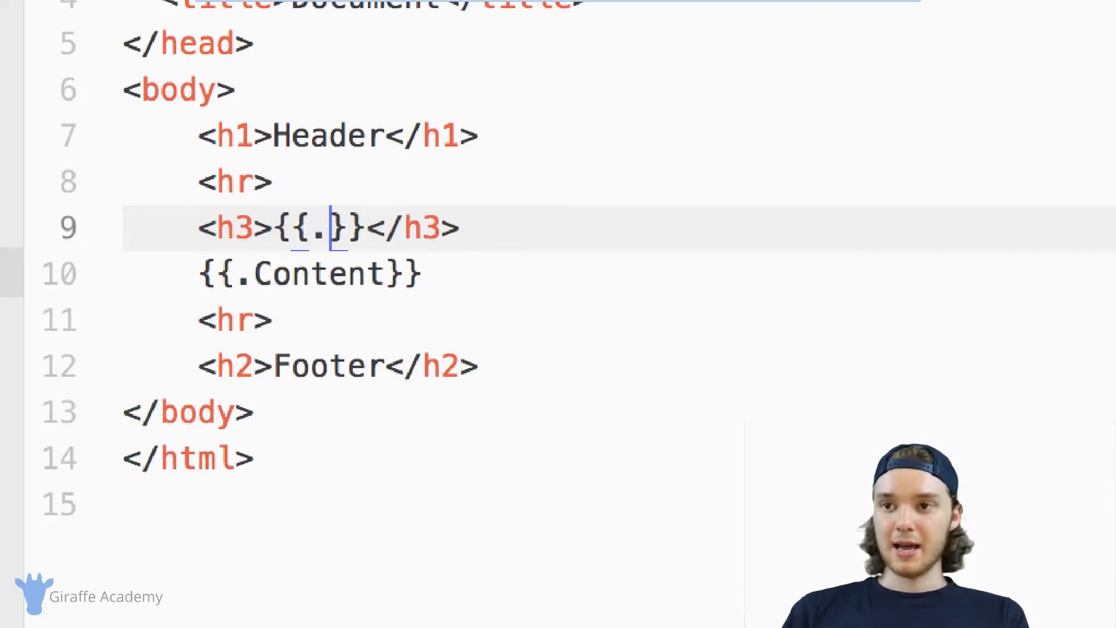
type("Title")
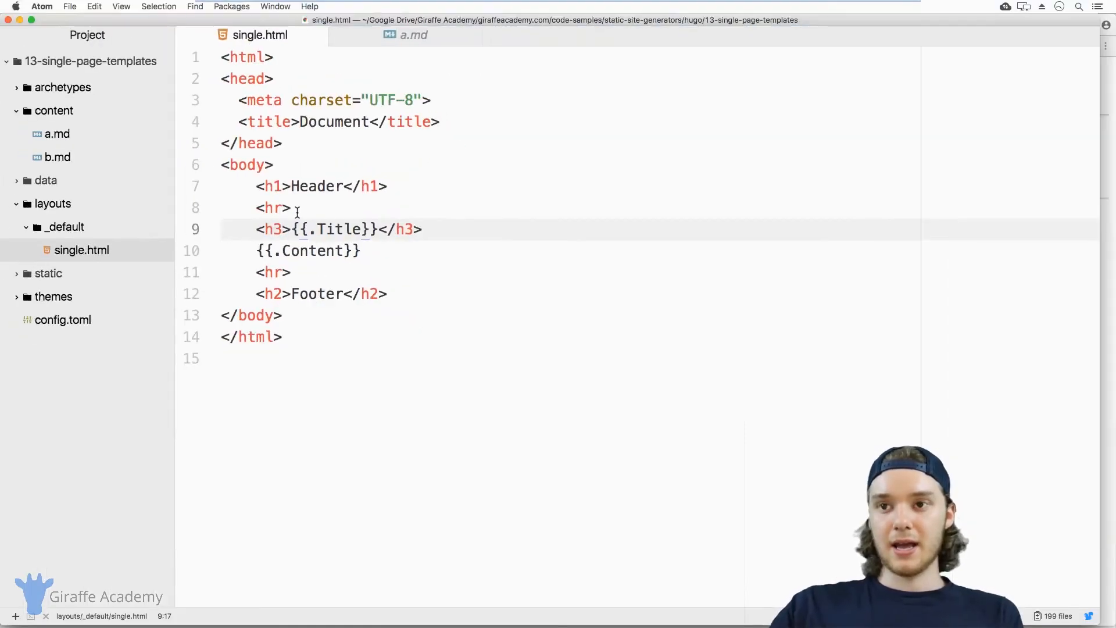
left_click(412, 35)
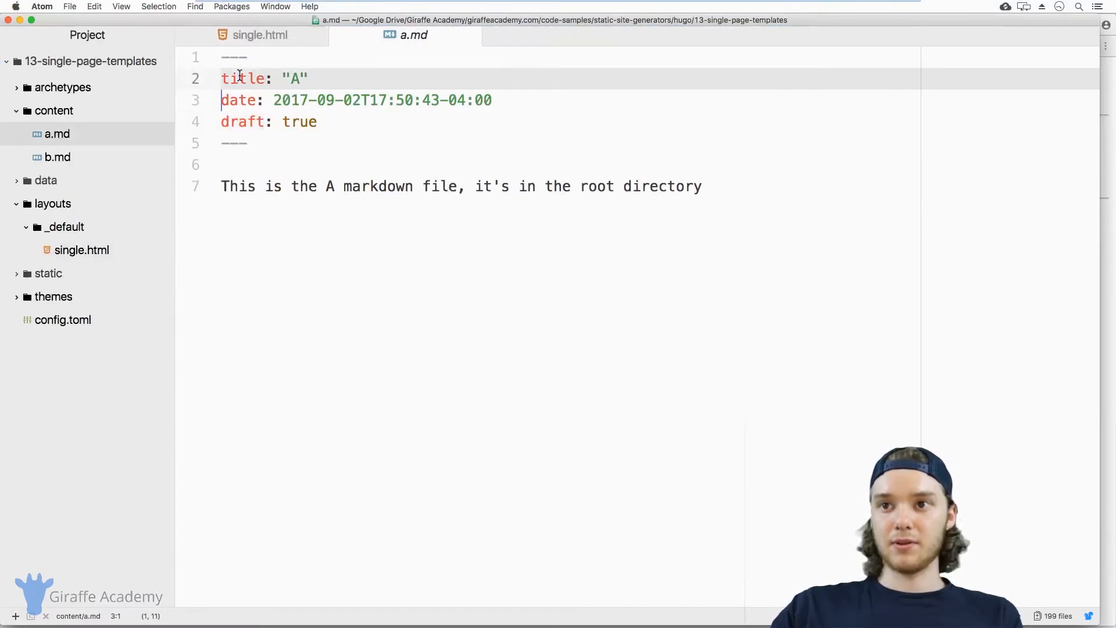
left_click(259, 35)
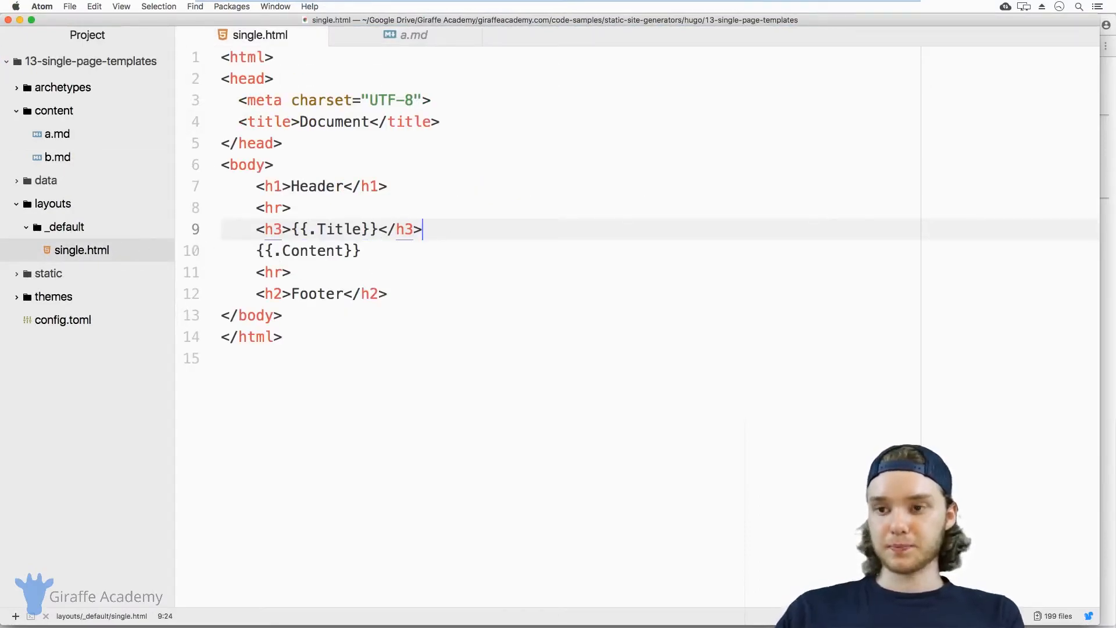
Add an h4 heading containing {{.Date}} below the title.
type("h4")
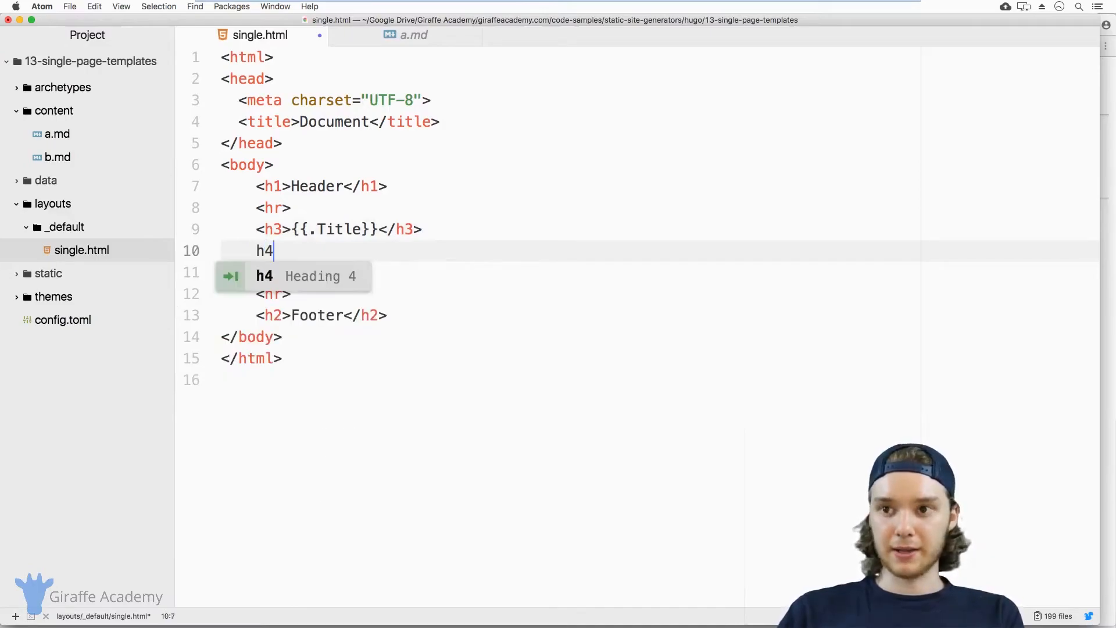
key("tab")
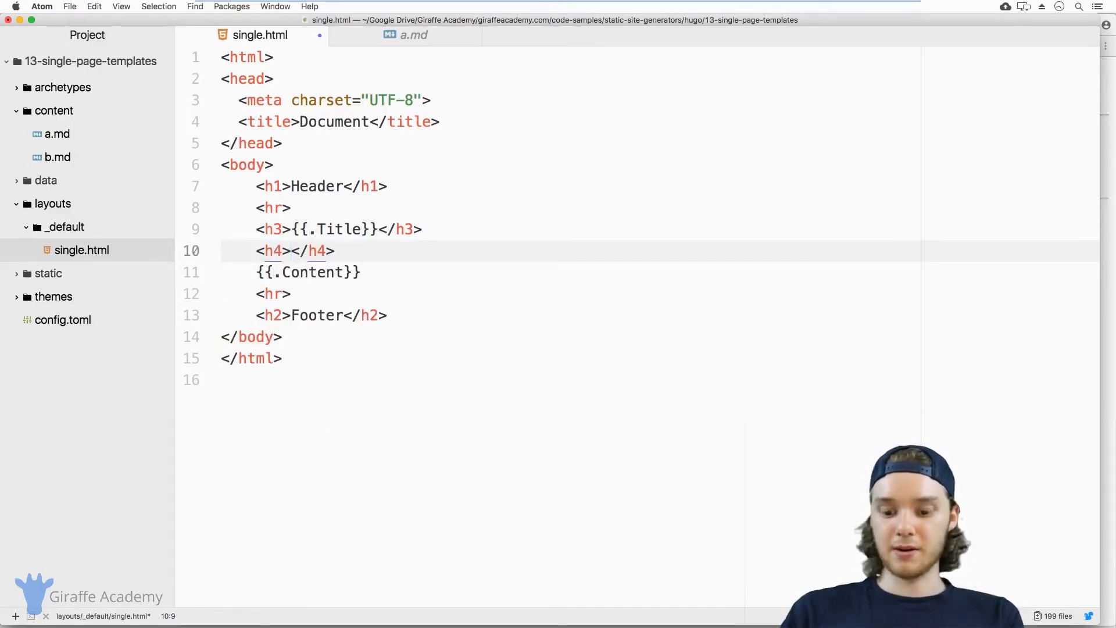
type("{{.Da")
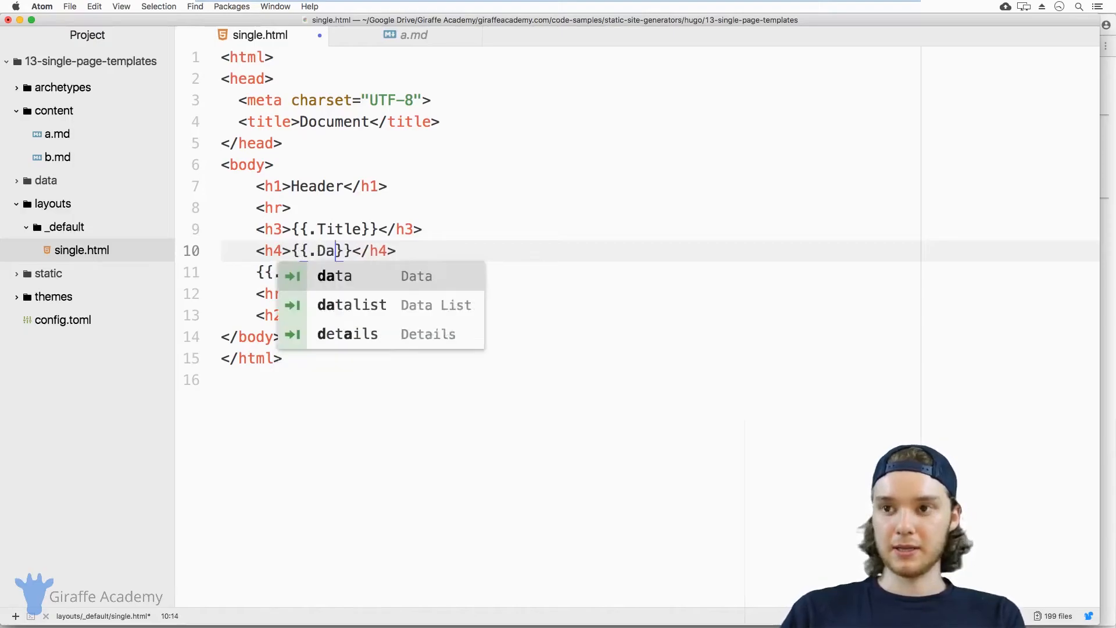
type("te")
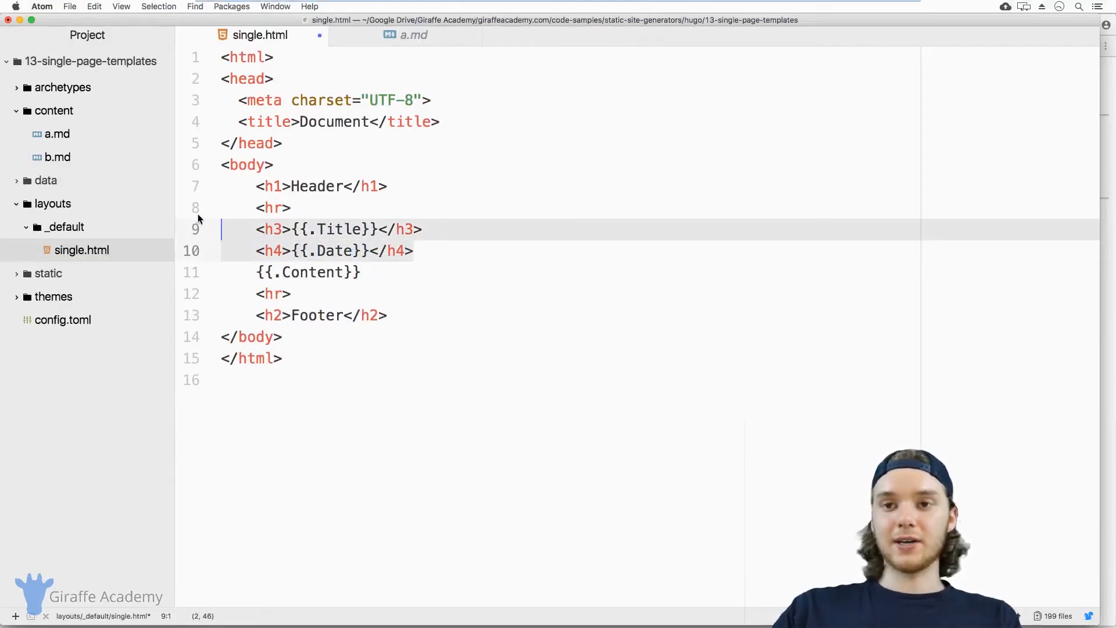
left_click(414, 35)
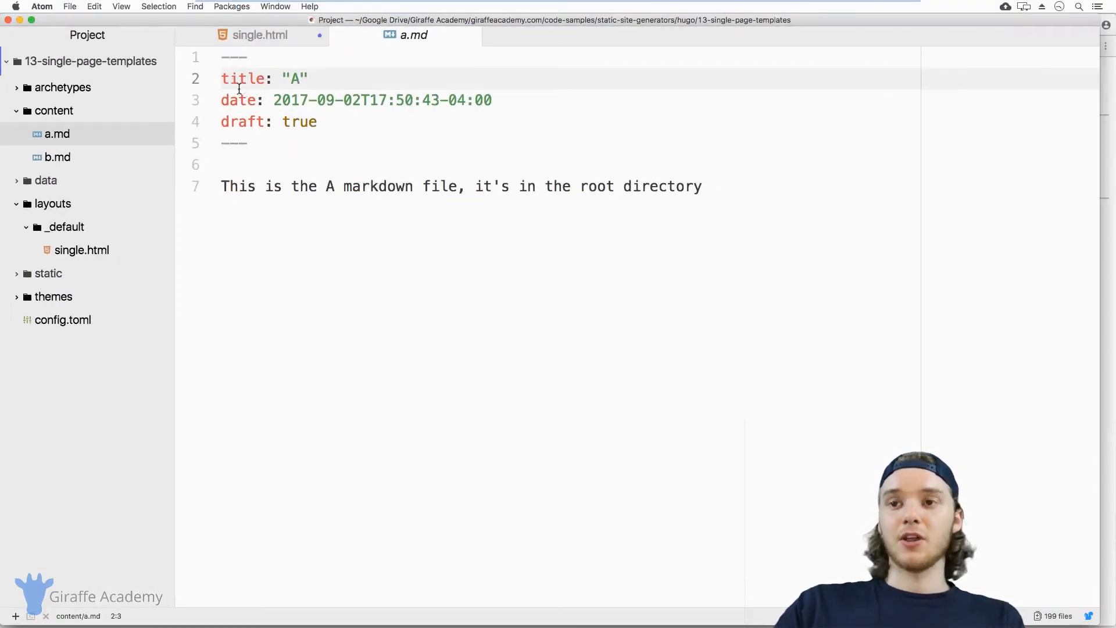
Return to single.html and point out the {{.Title}} and {{.Date}} placeholders.
left_click(491, 100)
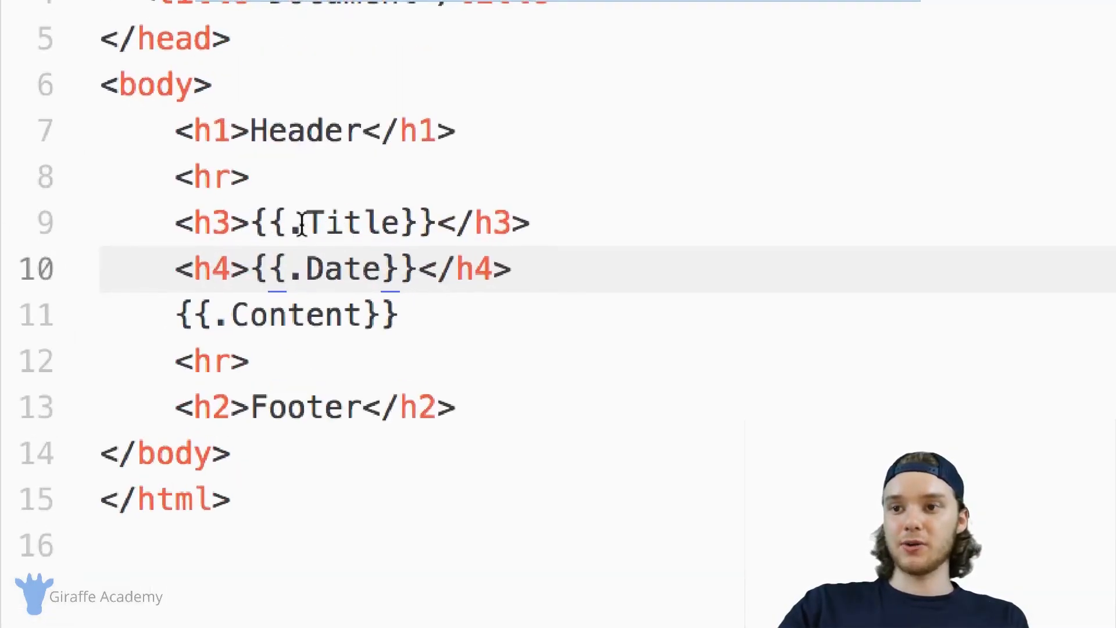
double_click(324, 268)
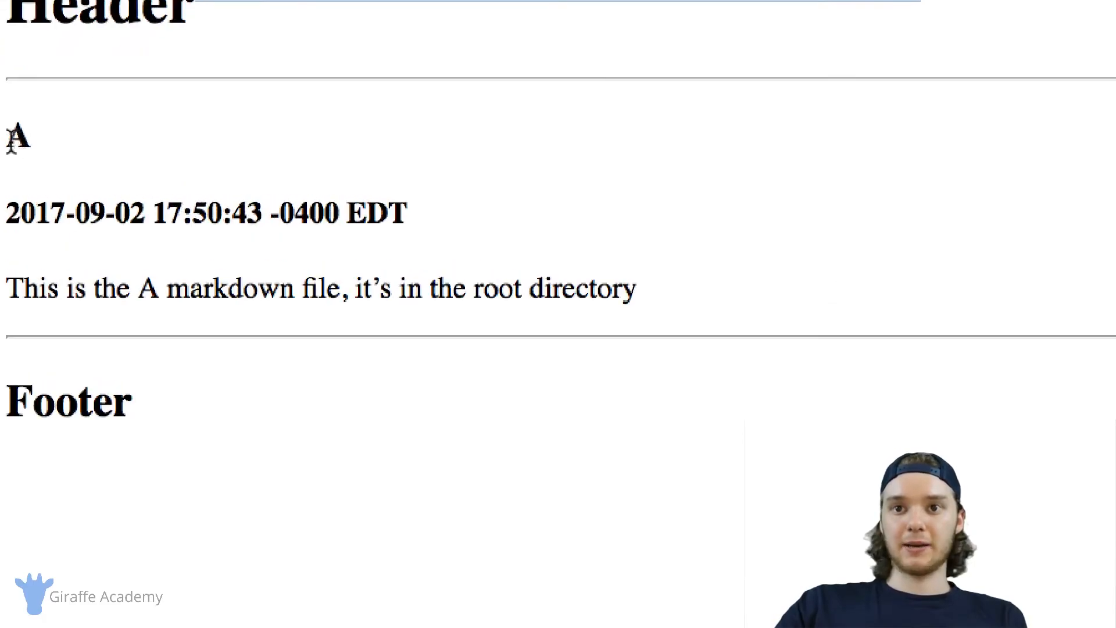
Highlight the date portion of page A's rendered timestamp in Chrome.
left_click_drag(6, 214, 128, 214)
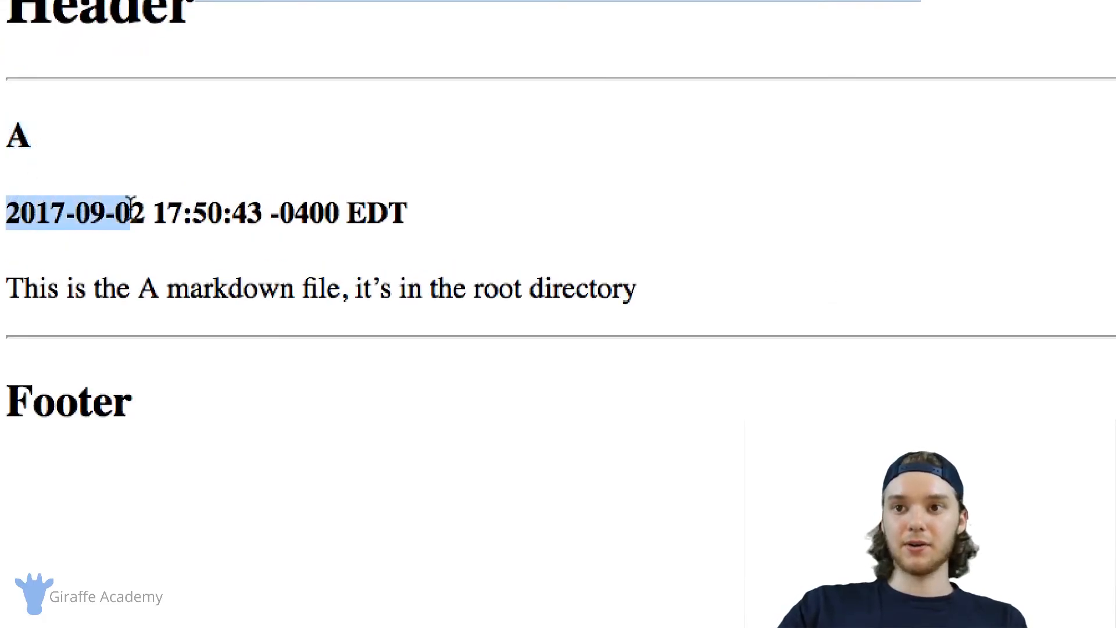